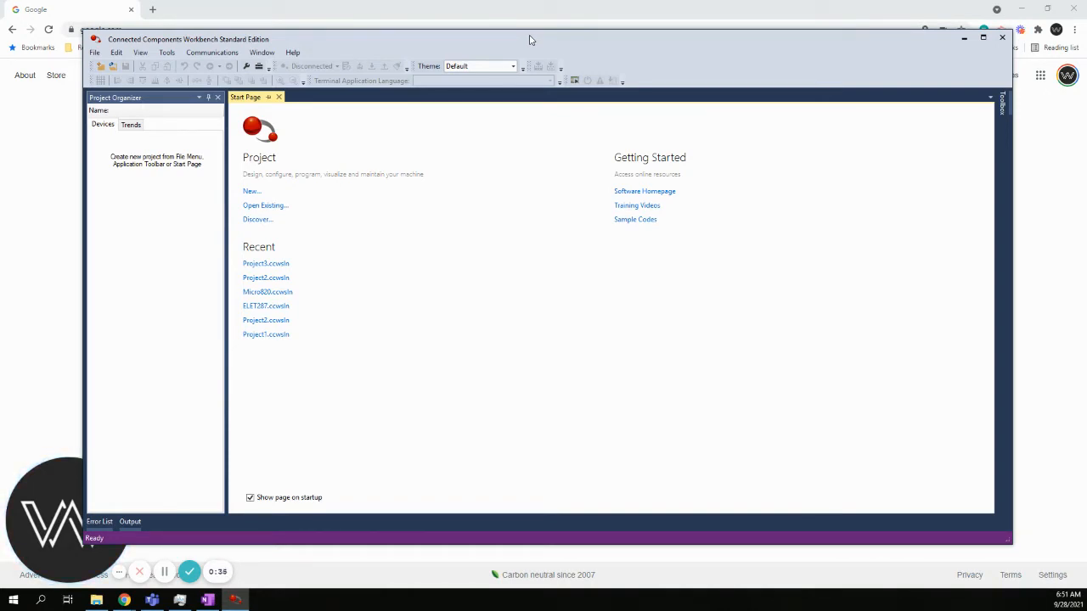
mouse_move(286, 179)
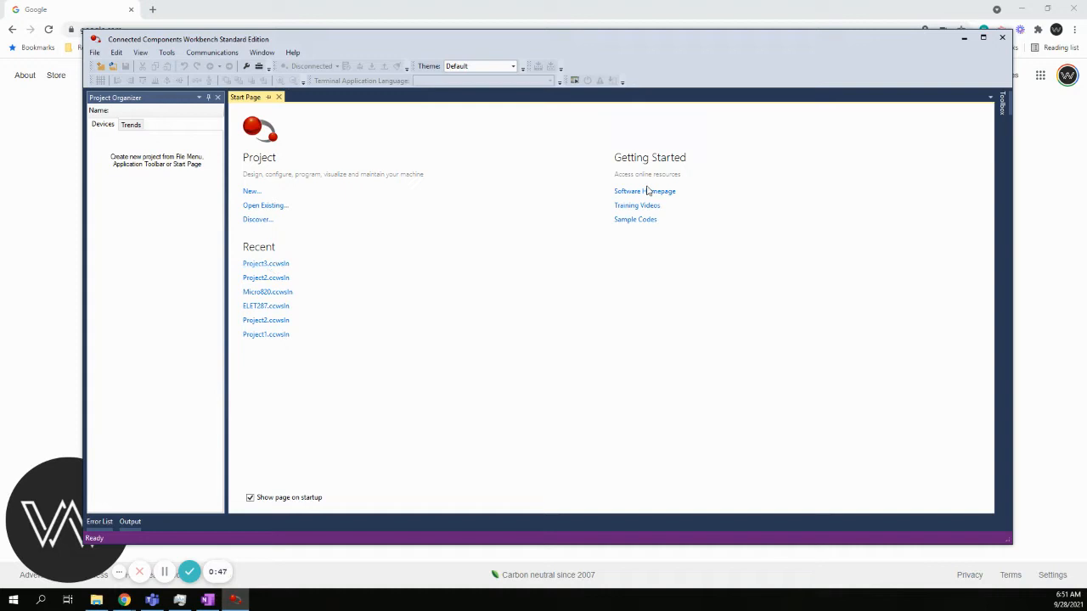
mouse_move(663, 220)
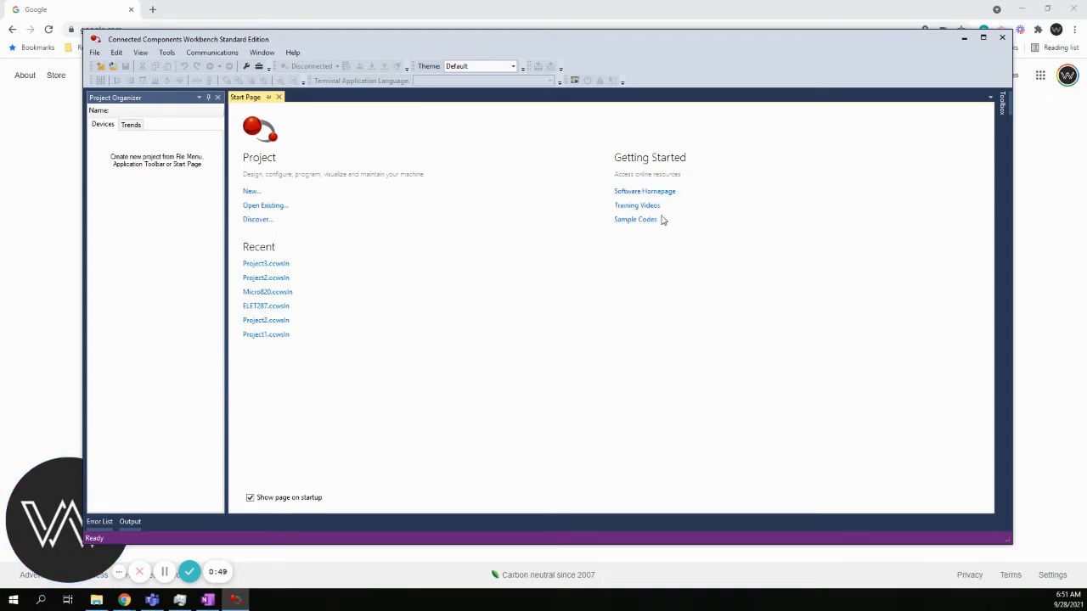
mouse_move(637, 206)
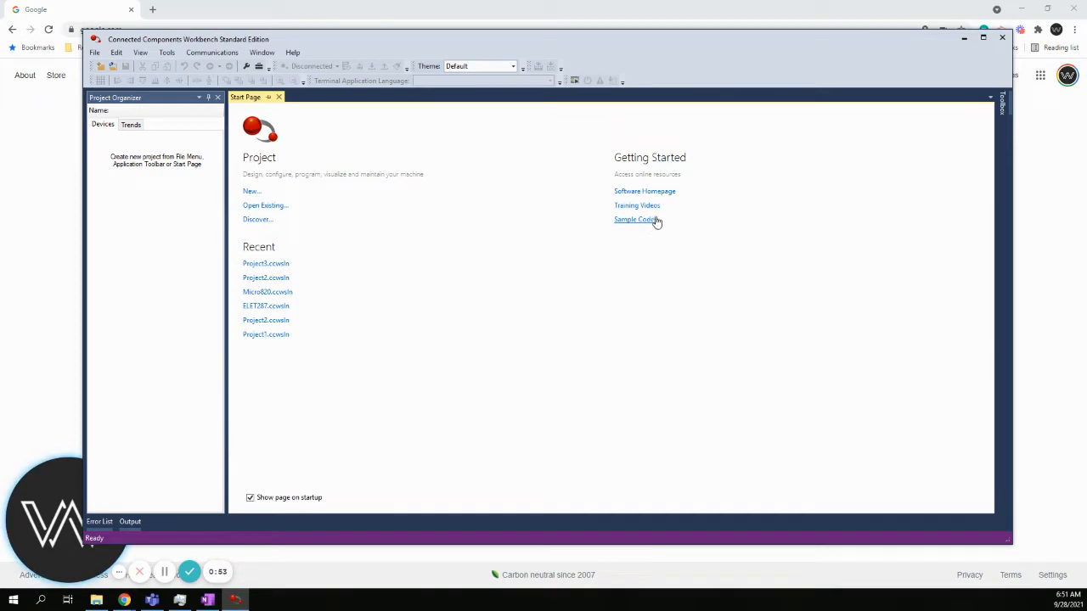
mouse_move(637, 206)
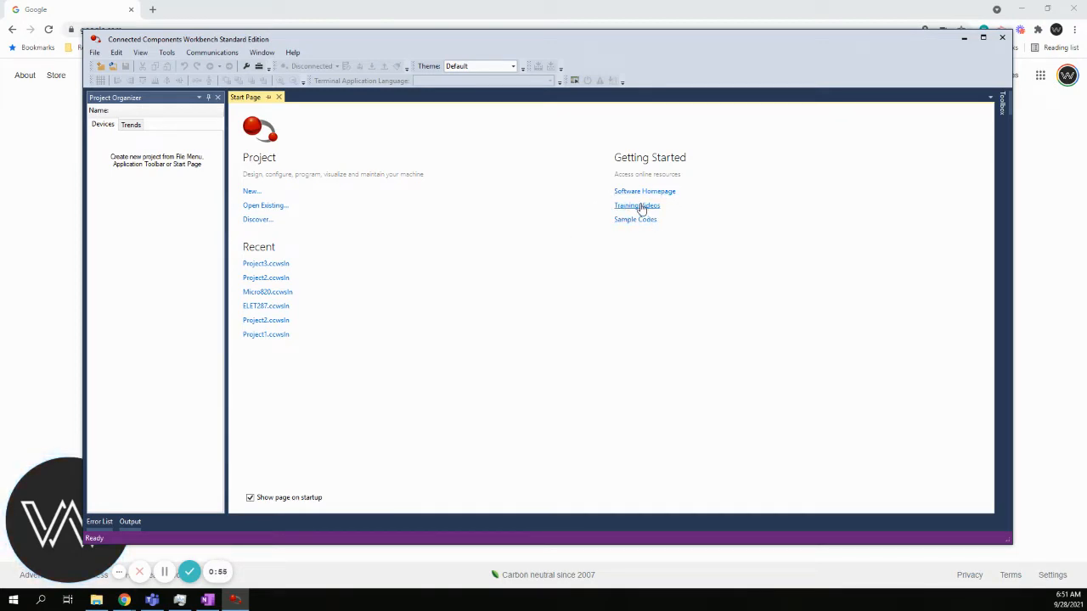
mouse_move(565, 209)
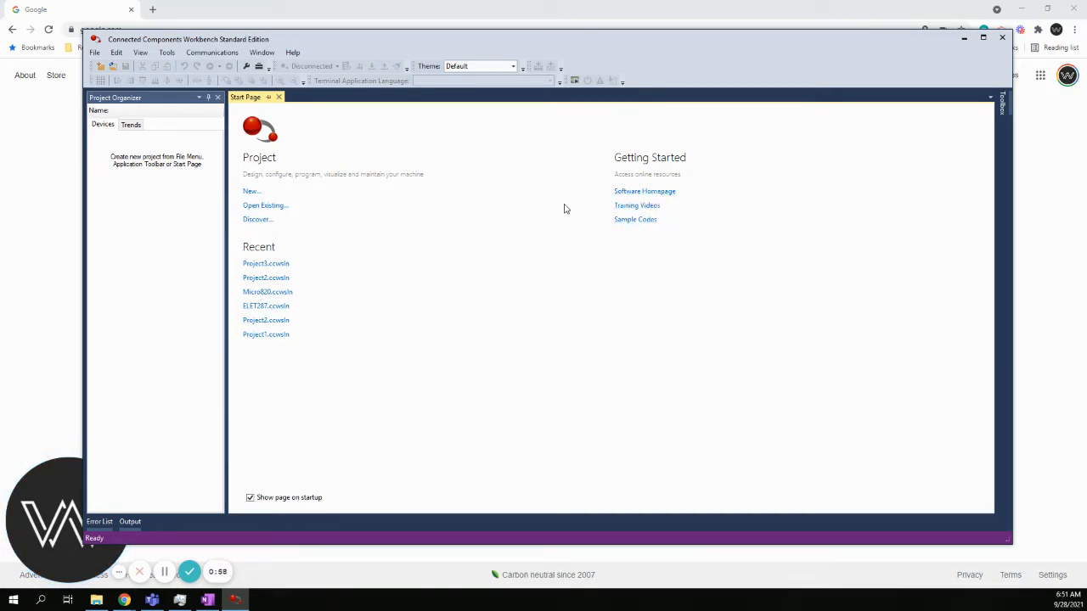
mouse_move(573, 210)
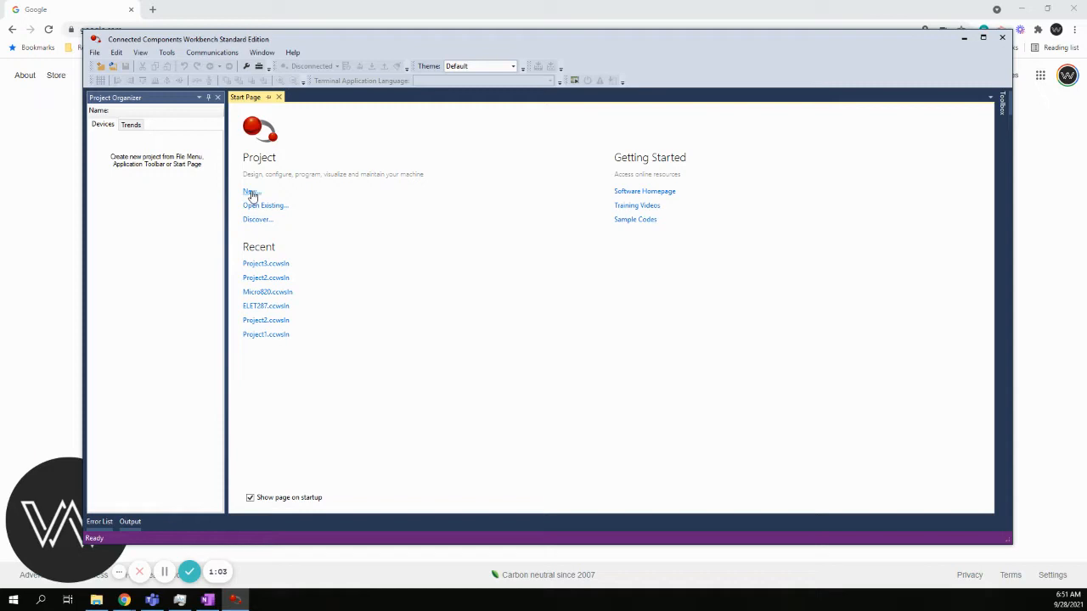
Step: Create a new project named 'Simulator', keeping Add Device on Create enabled
left_click(251, 191)
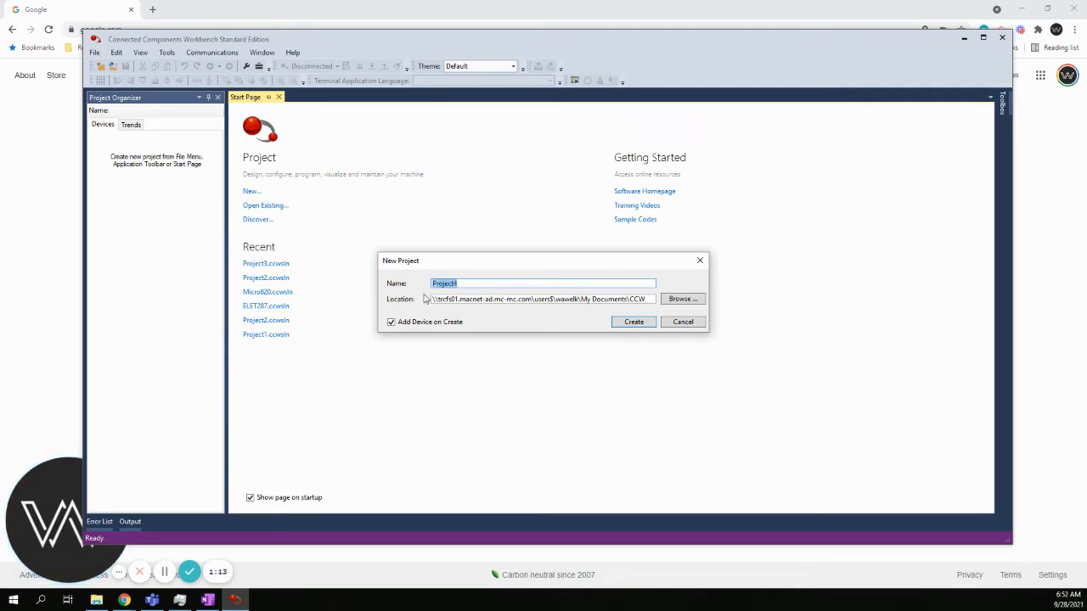
type("Simua")
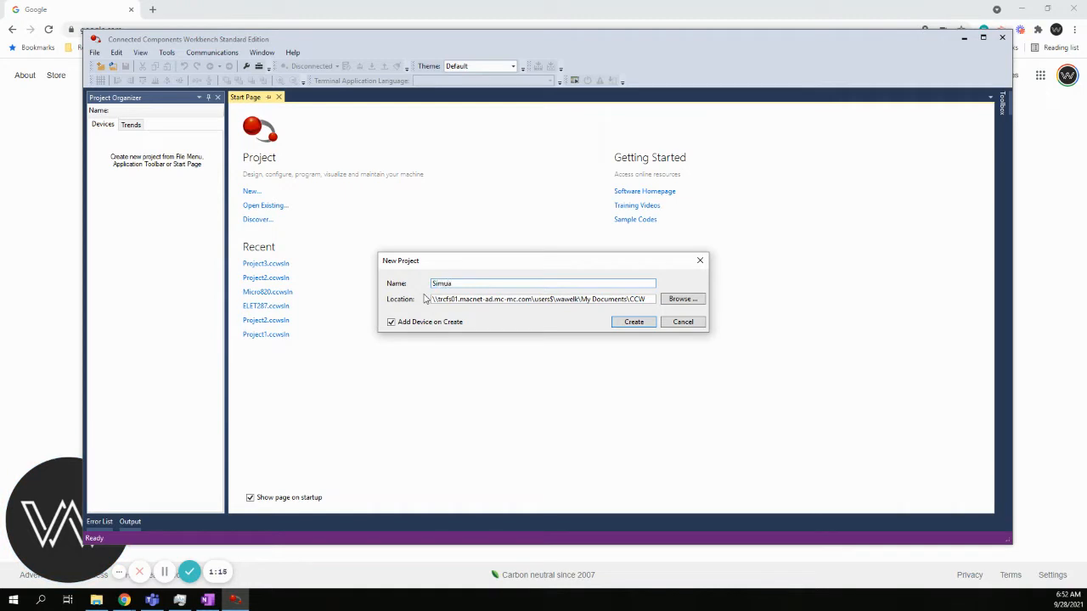
type("lator")
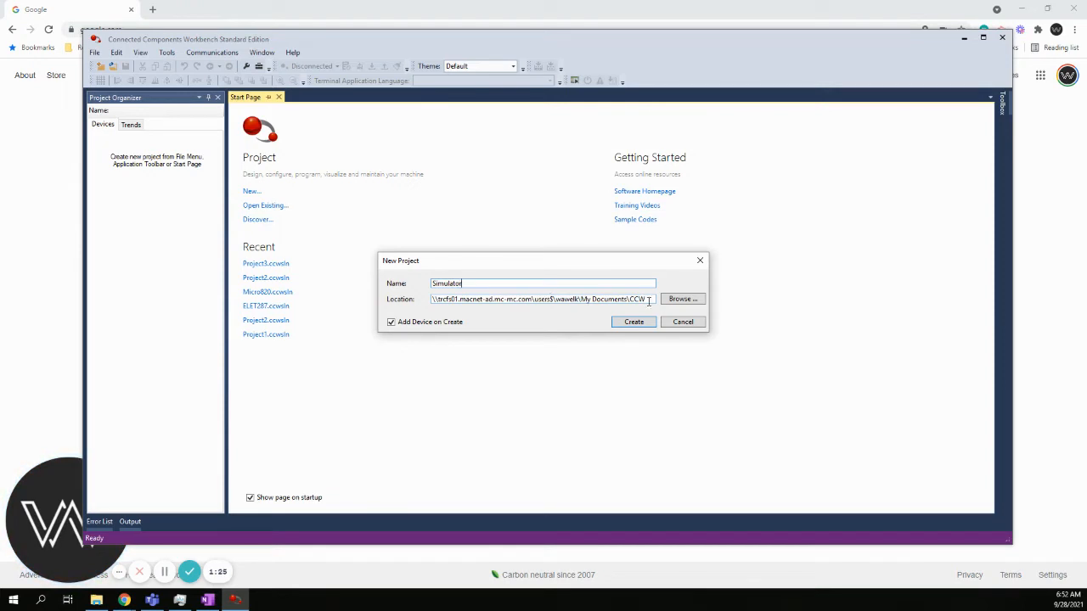
left_click(634, 321)
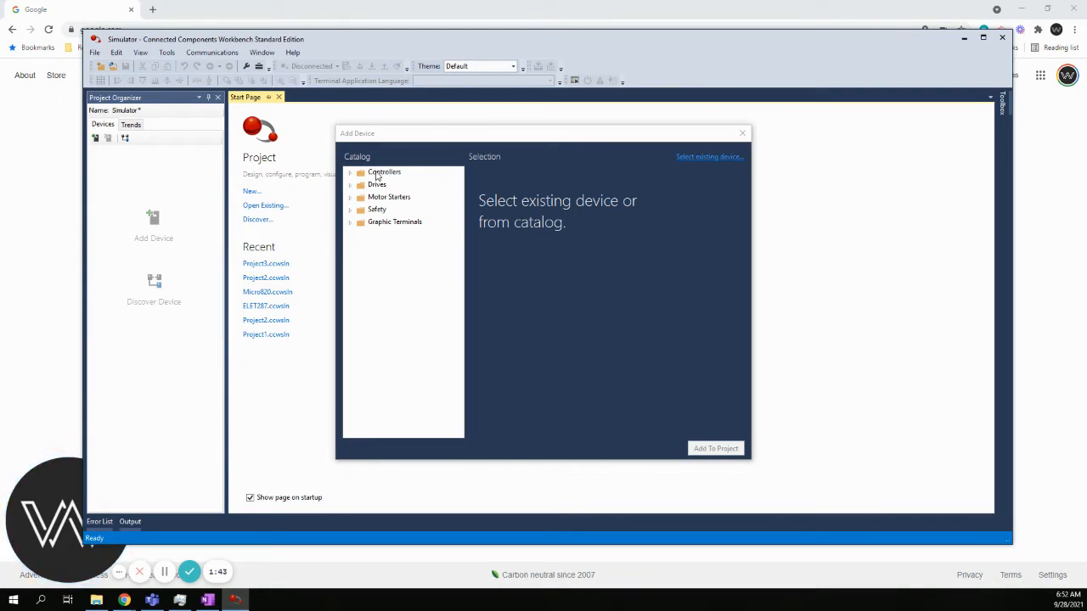
mouse_move(391, 217)
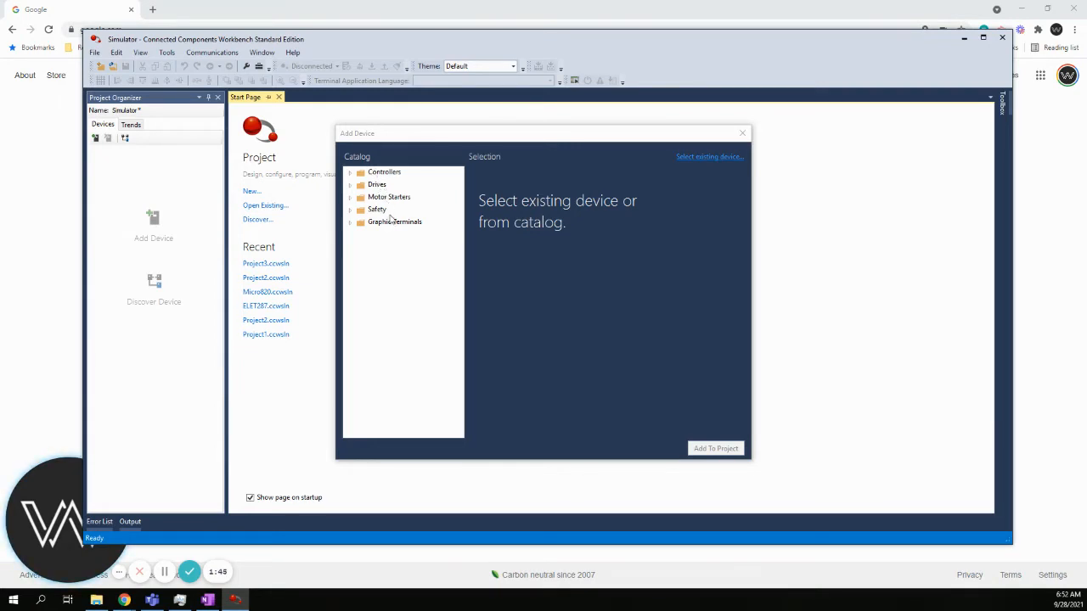
mouse_move(380, 185)
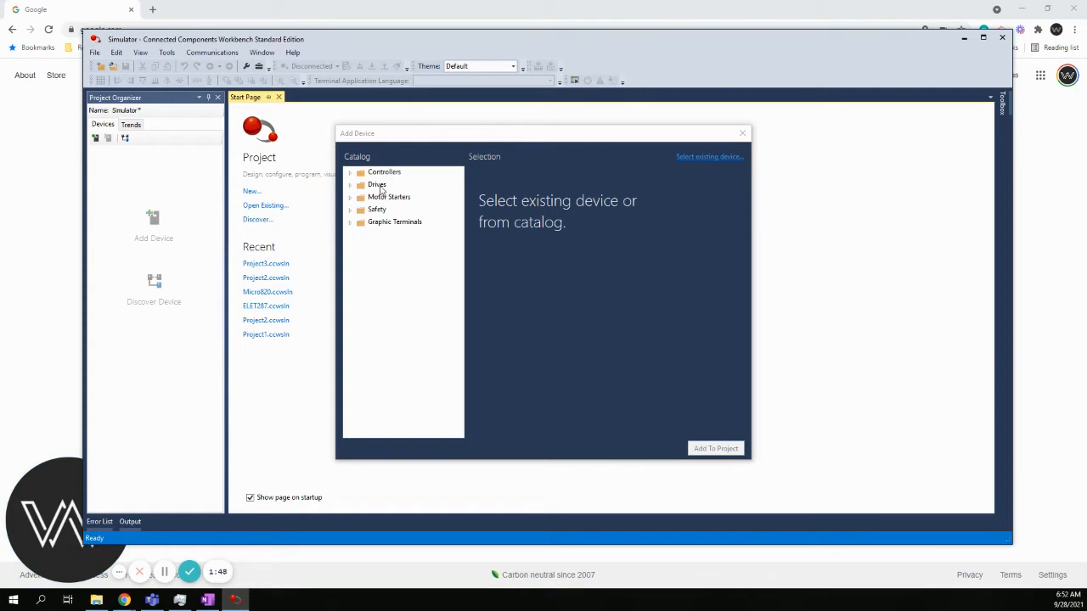
mouse_move(384, 214)
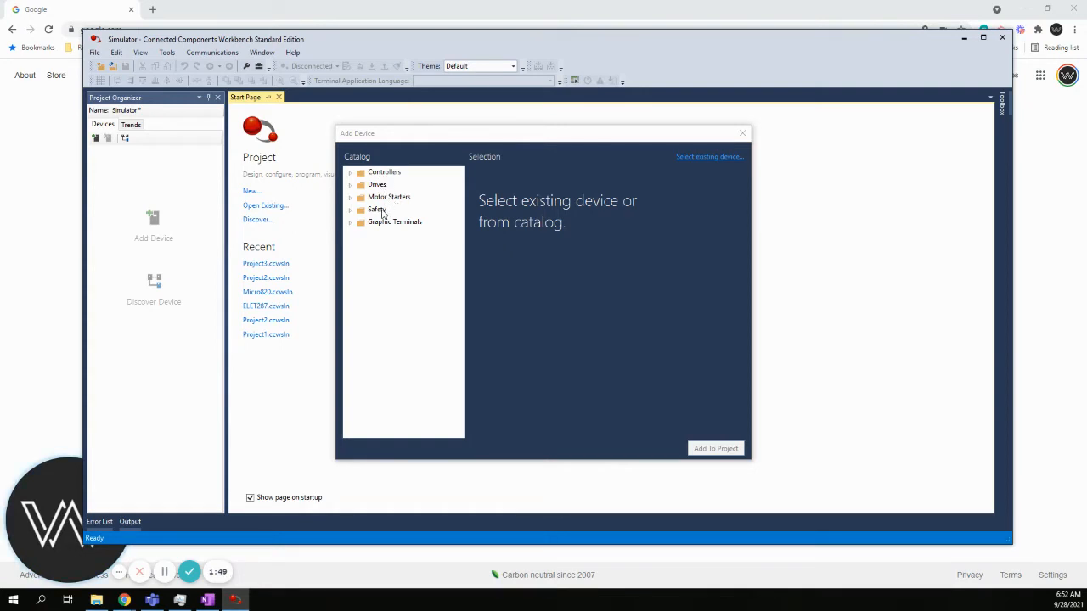
mouse_move(391, 225)
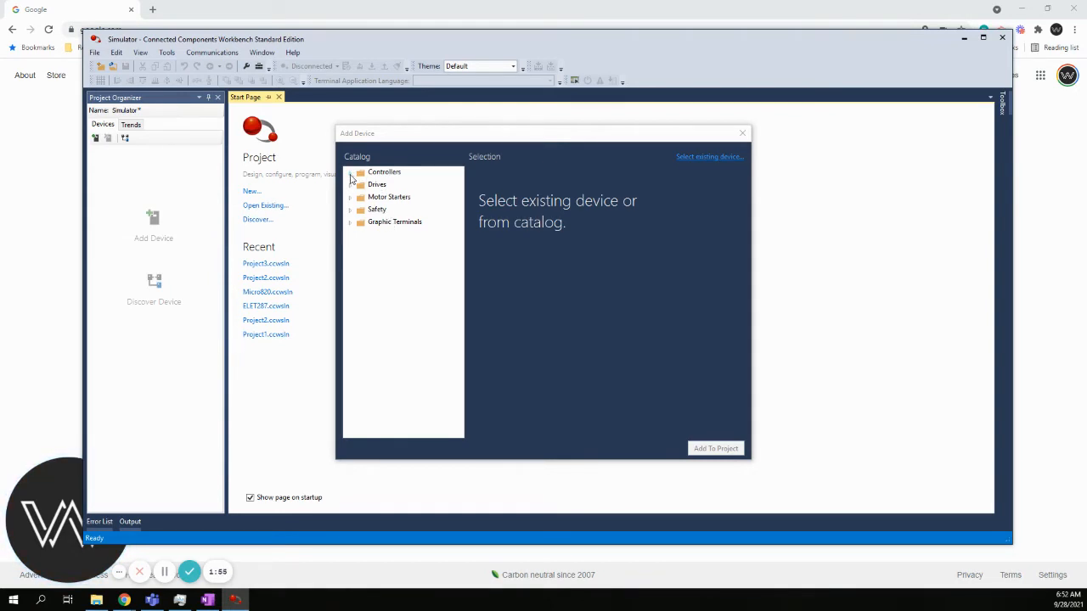
Step: Expand Controllers and then Micro850 in the Add Device catalog
left_click(350, 172)
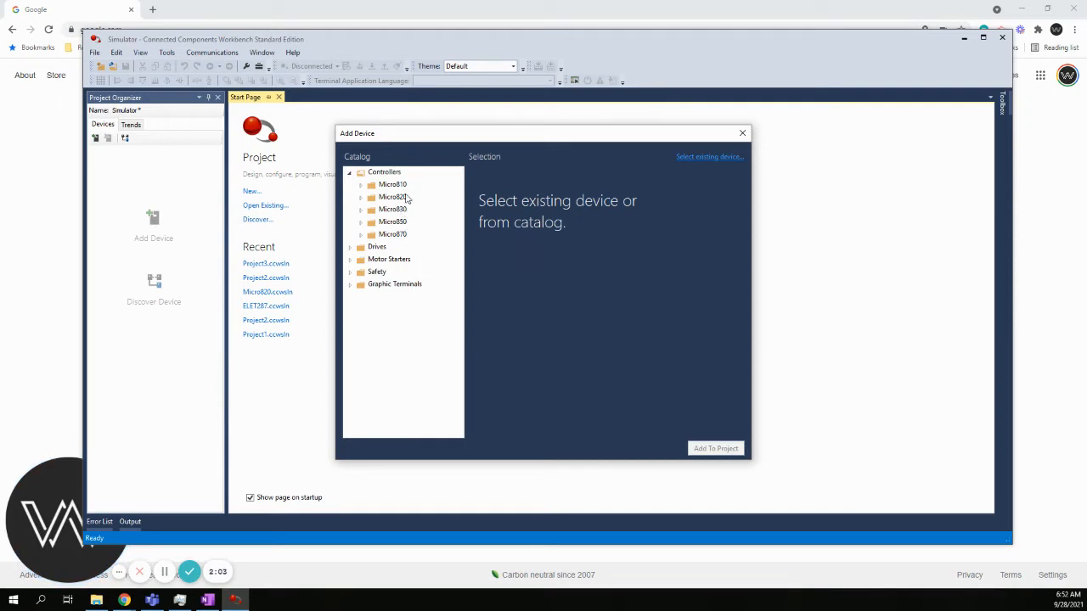
mouse_move(407, 225)
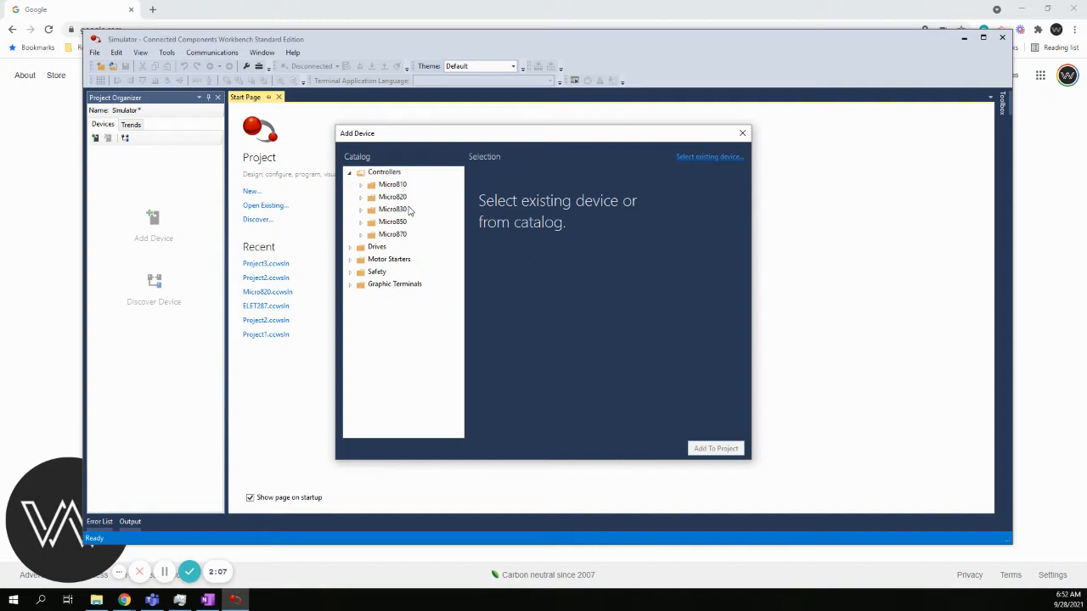
mouse_move(390, 225)
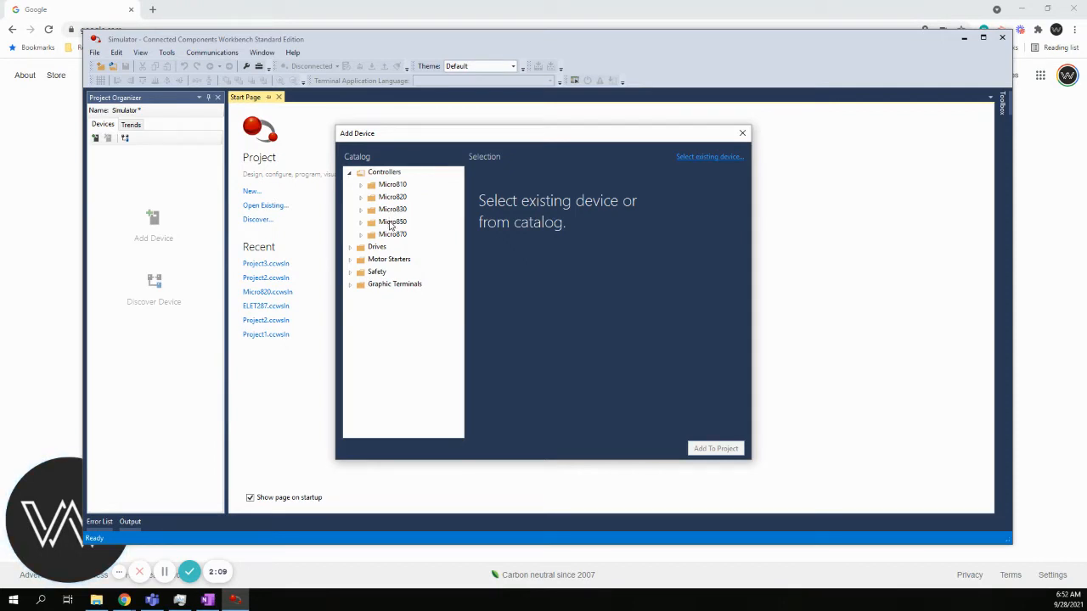
left_click(360, 222)
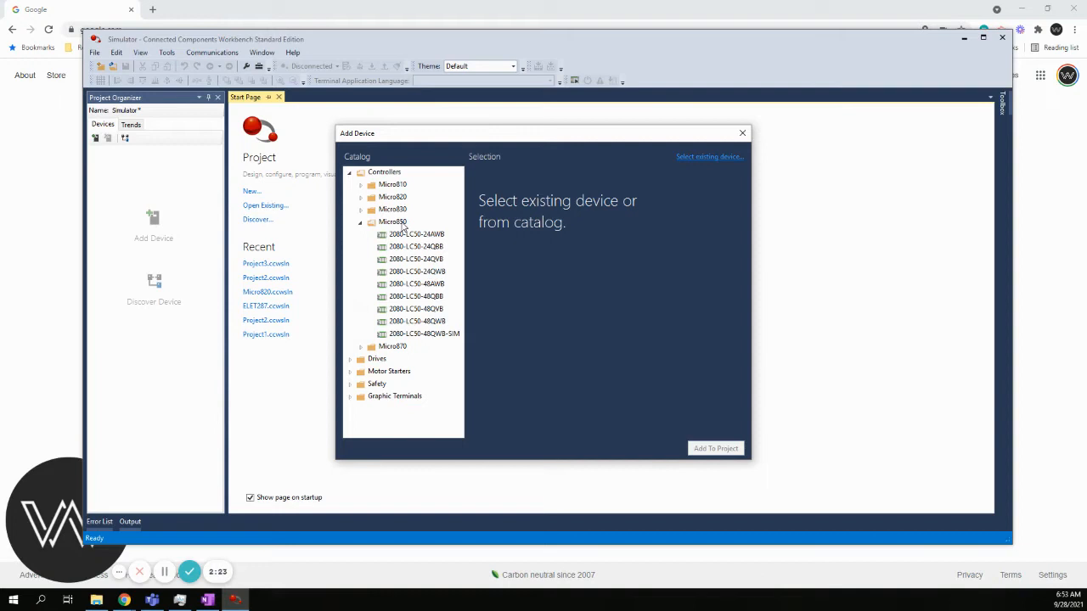
mouse_move(447, 340)
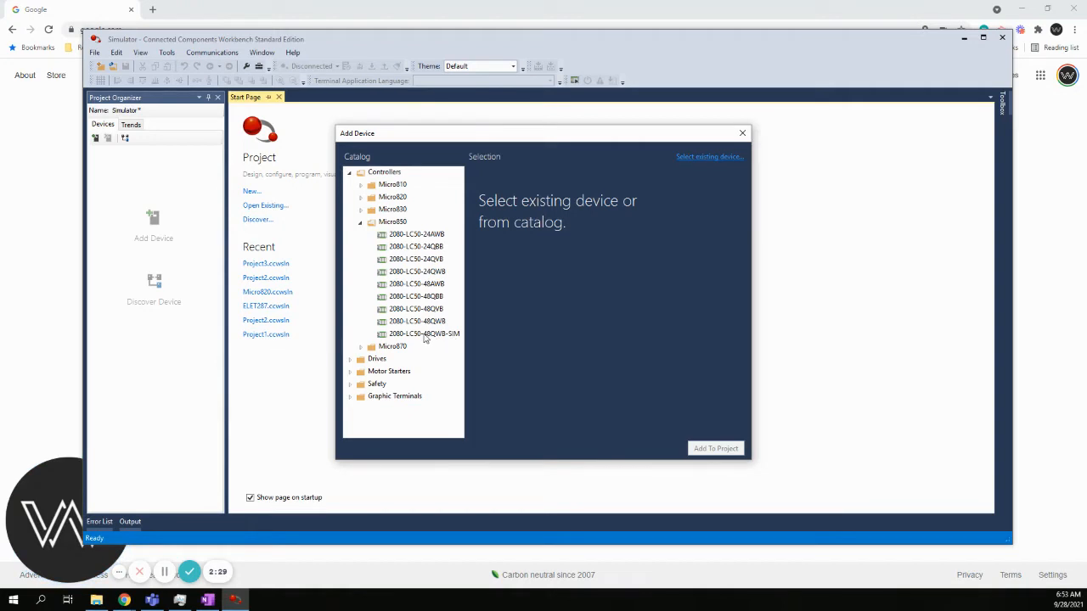
Step: Select the 2080-LC50-48QWB-SIM simulator controller, version 12, and add it to the project
left_click(423, 334)
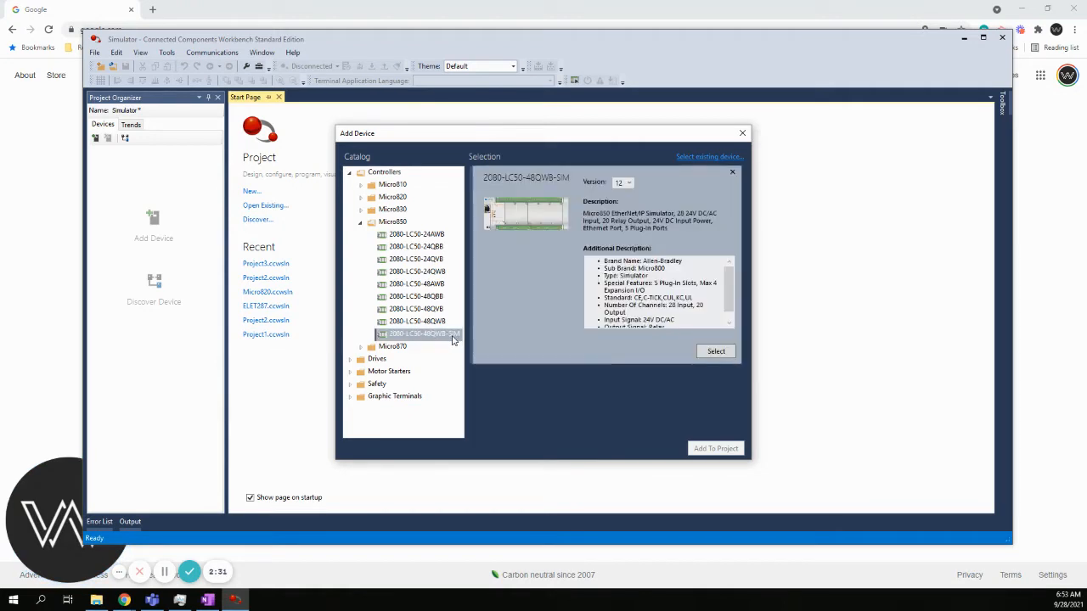
mouse_move(449, 232)
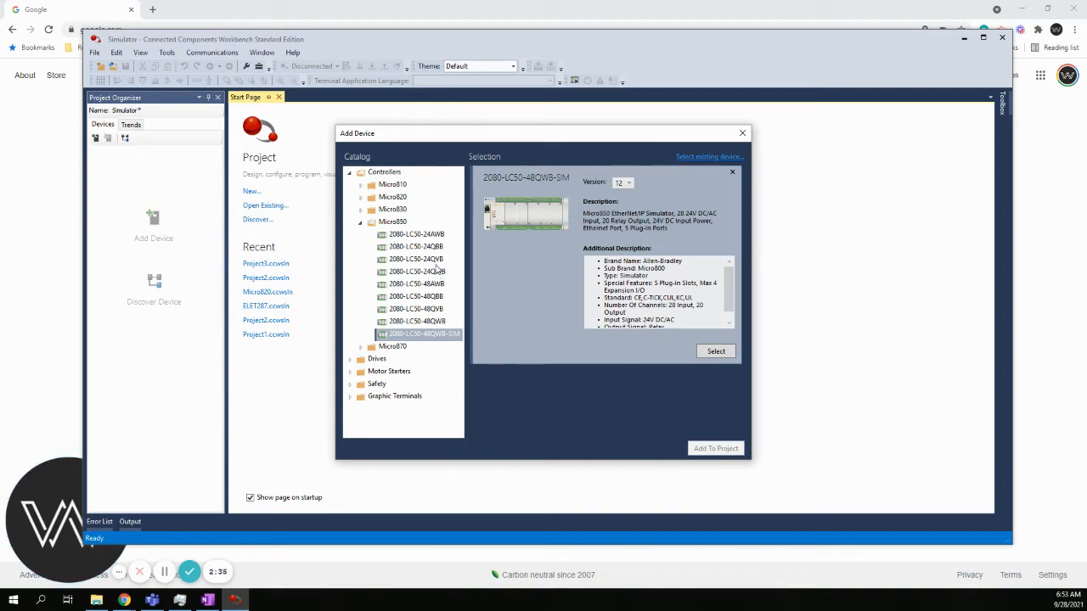
mouse_move(449, 341)
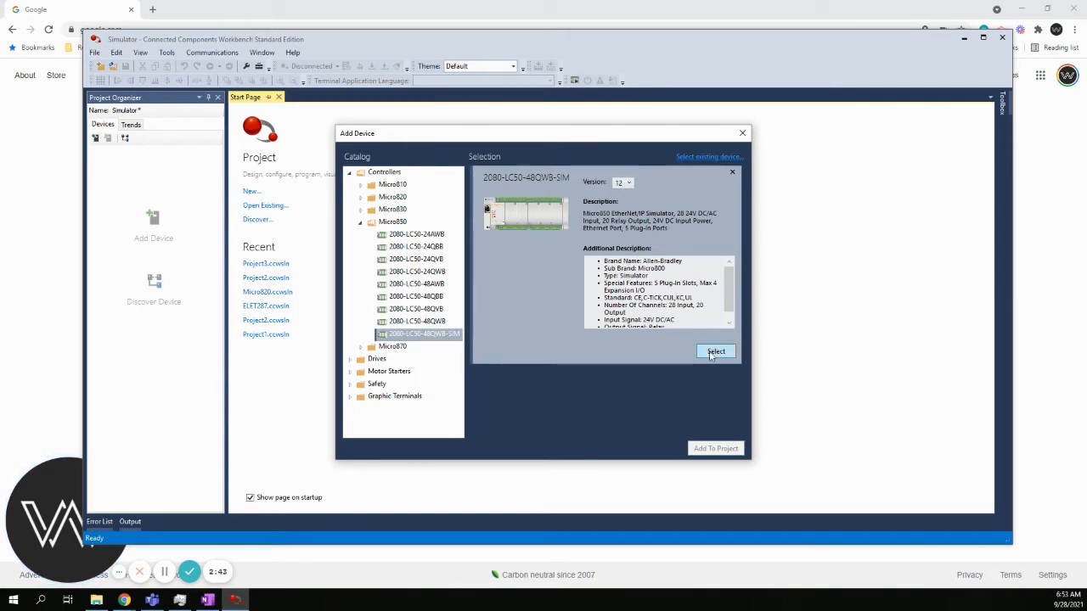
left_click(716, 352)
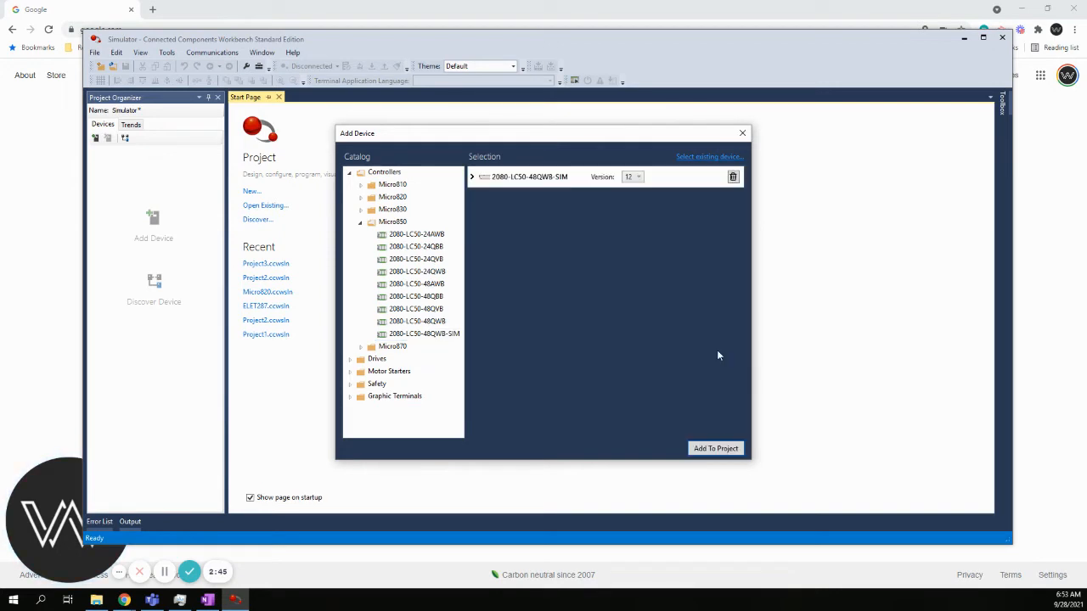
mouse_move(689, 385)
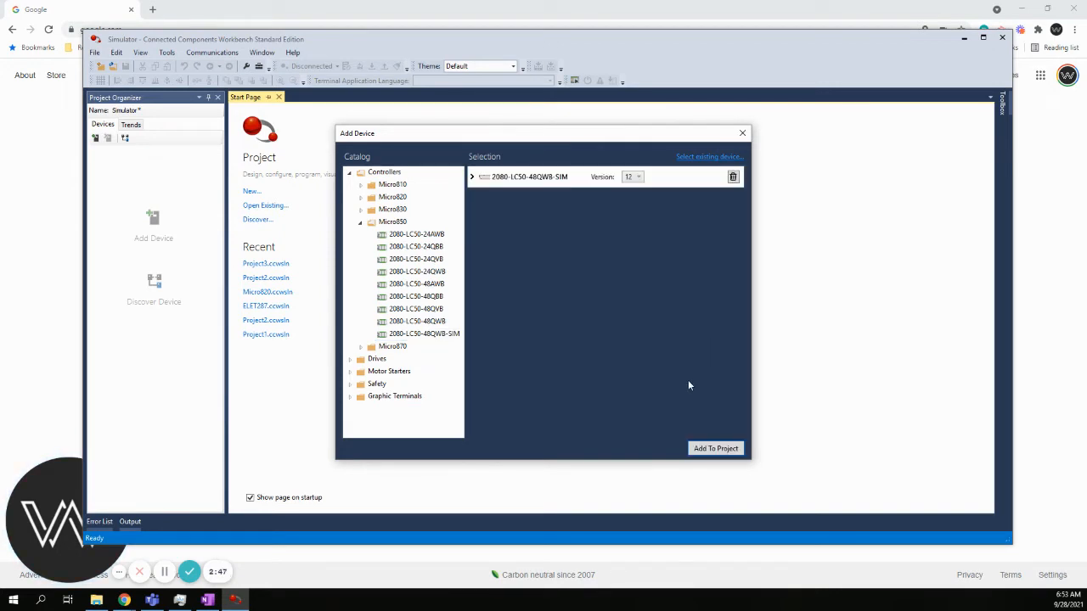
left_click(715, 448)
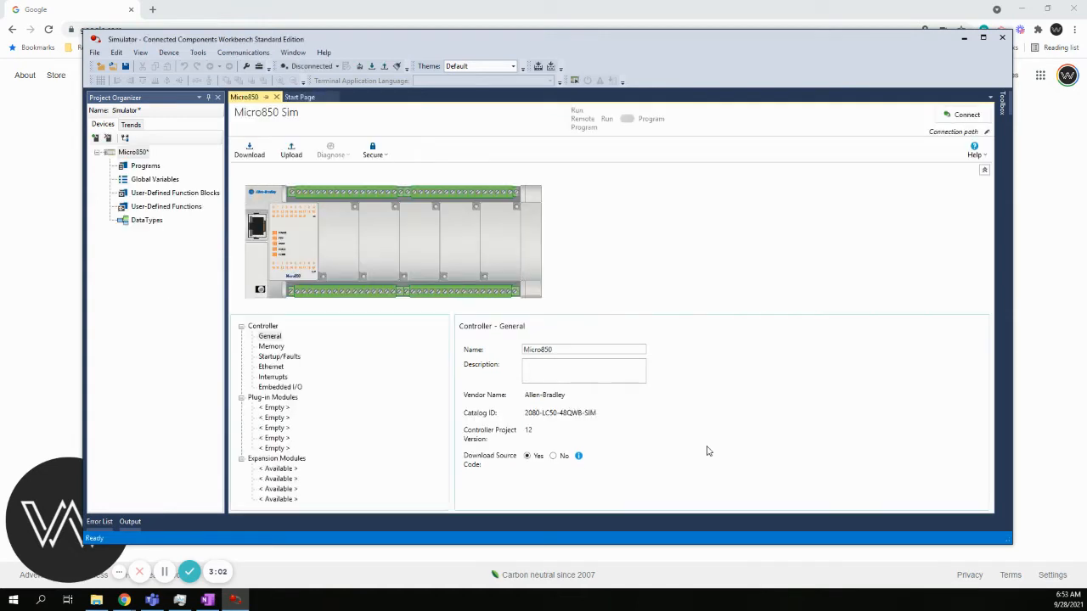
mouse_move(364, 201)
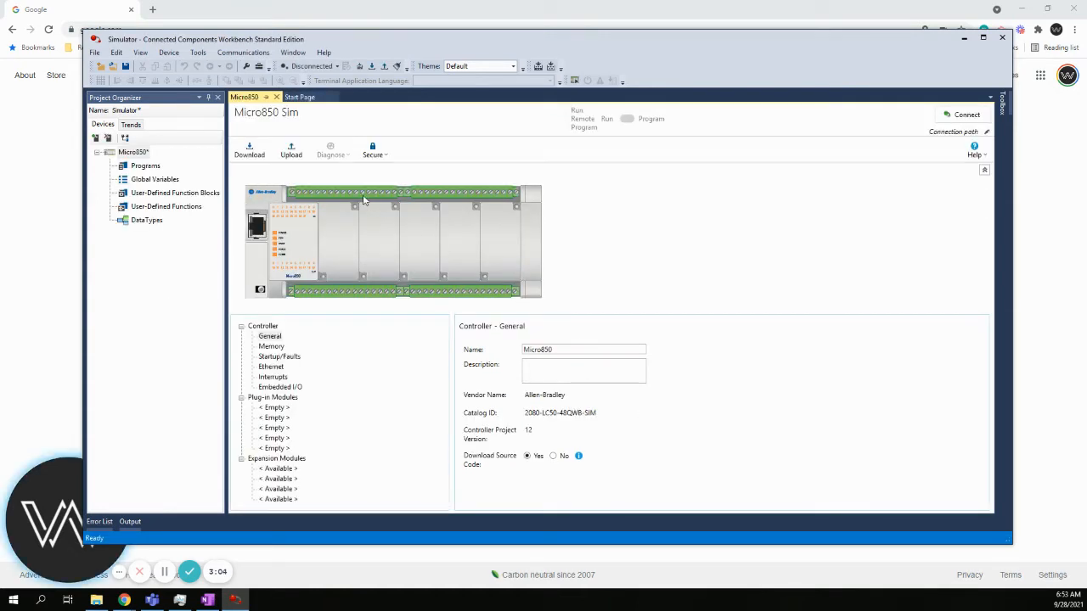
mouse_move(361, 275)
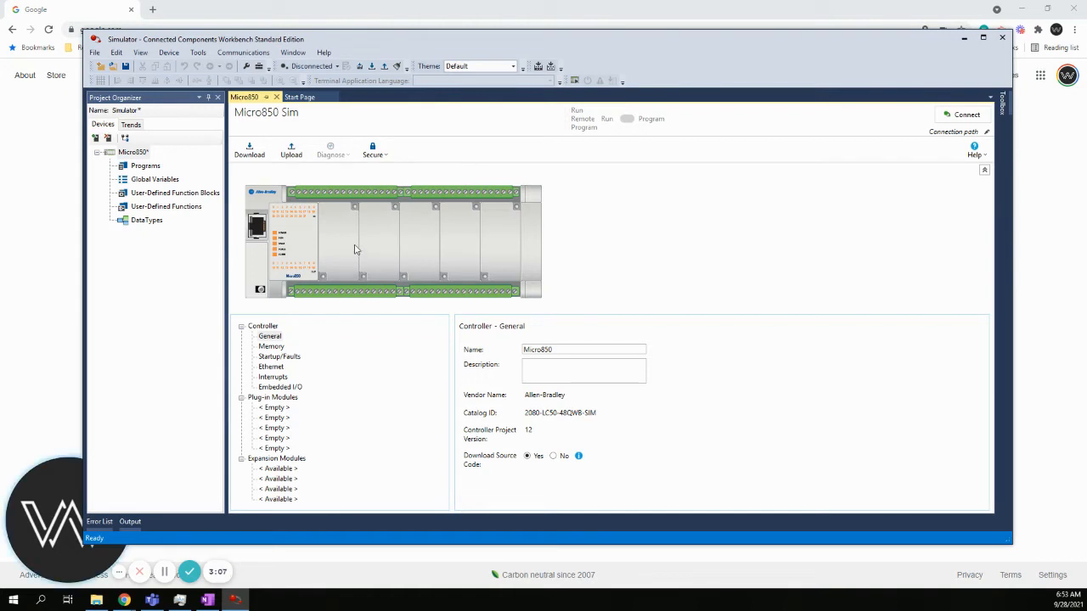
mouse_move(268, 125)
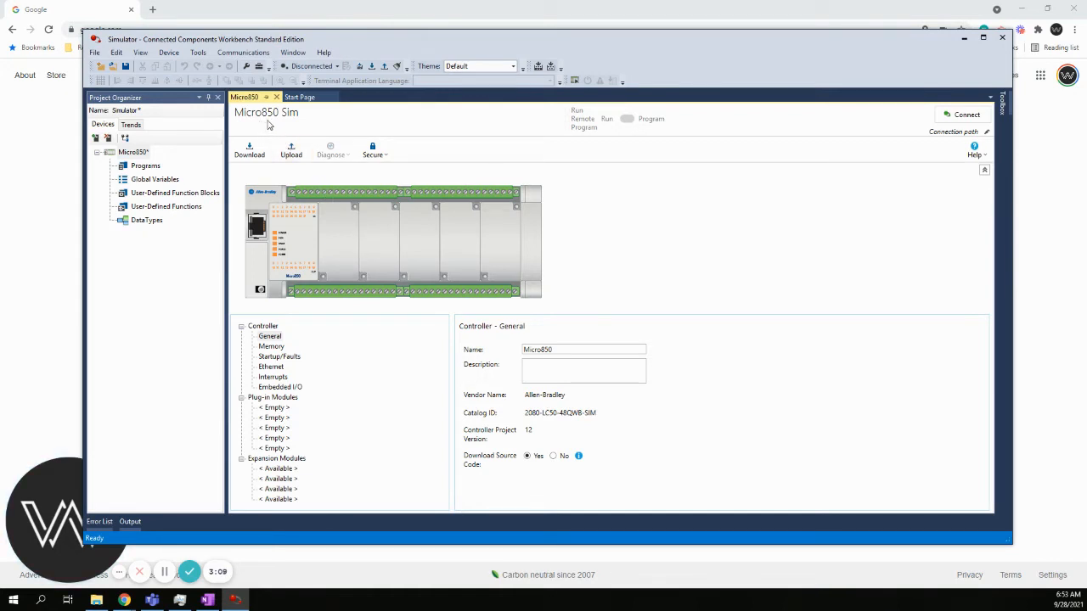
mouse_move(330, 264)
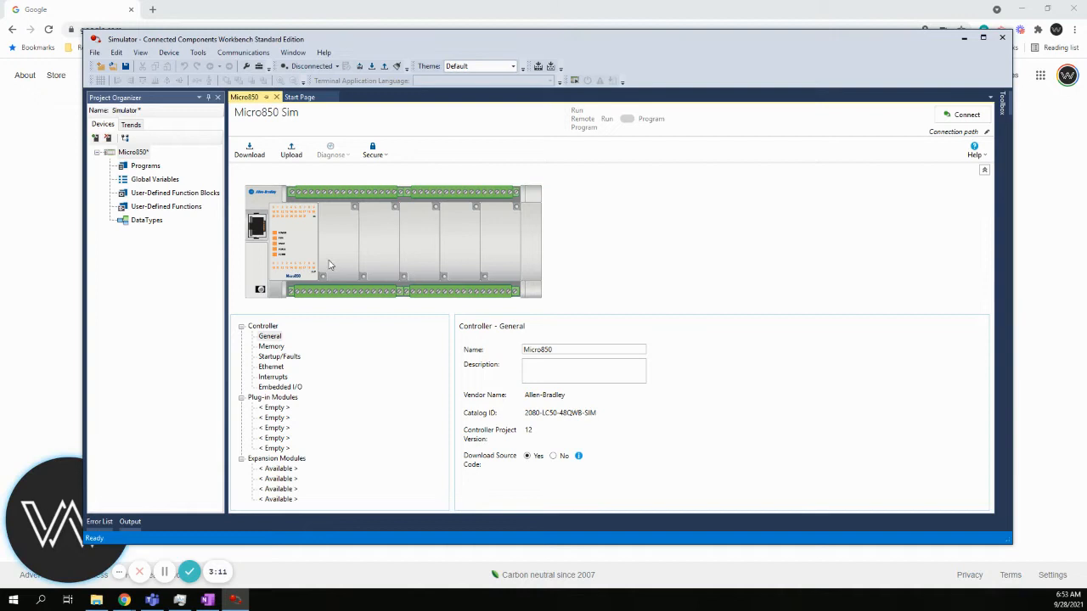
mouse_move(388, 252)
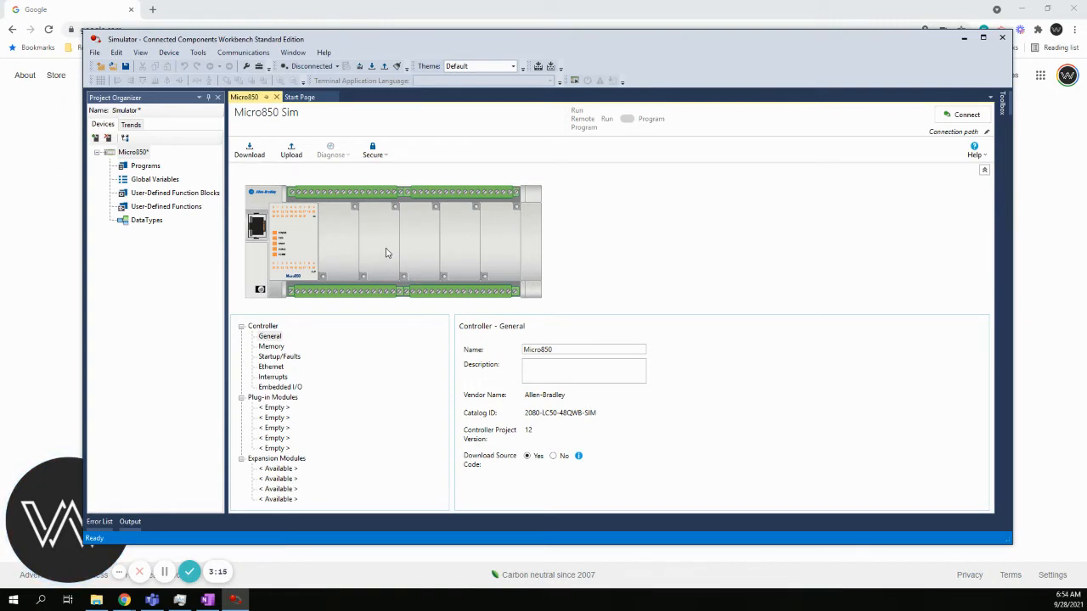
mouse_move(317, 244)
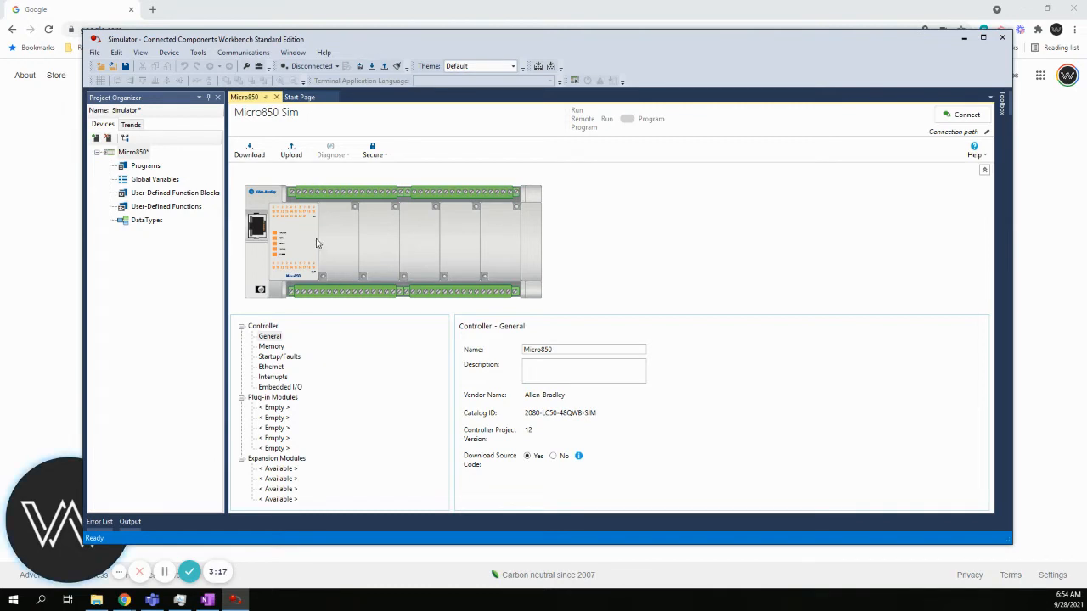
mouse_move(292, 203)
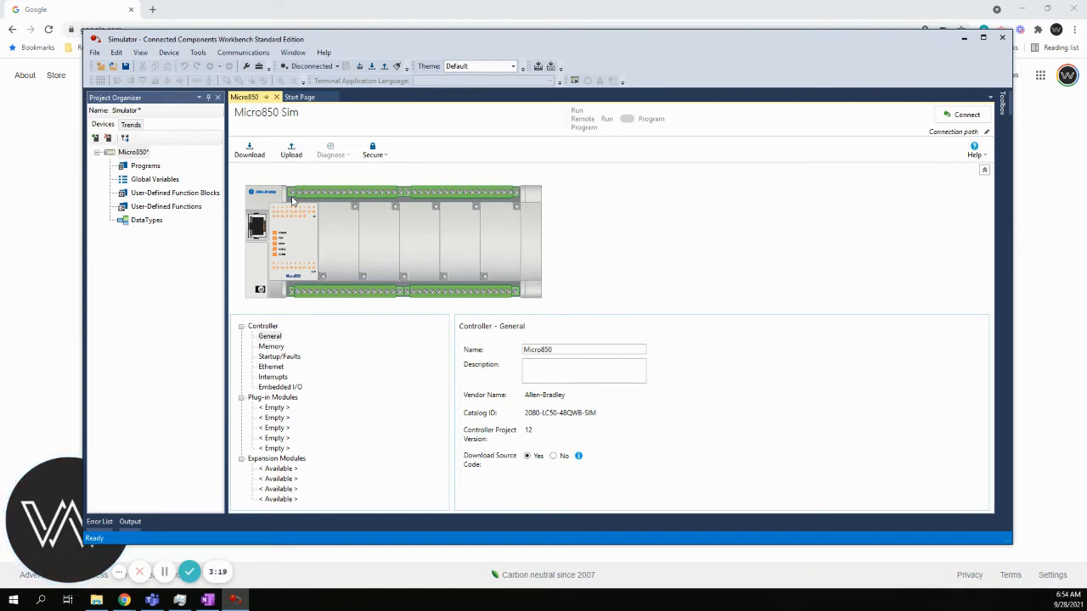
mouse_move(428, 250)
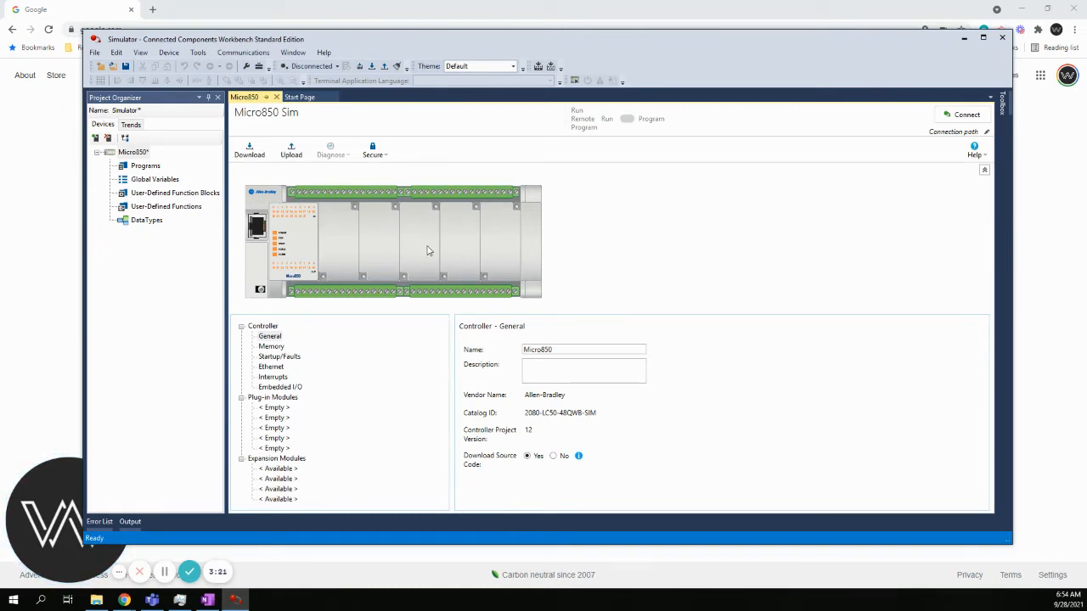
mouse_move(384, 237)
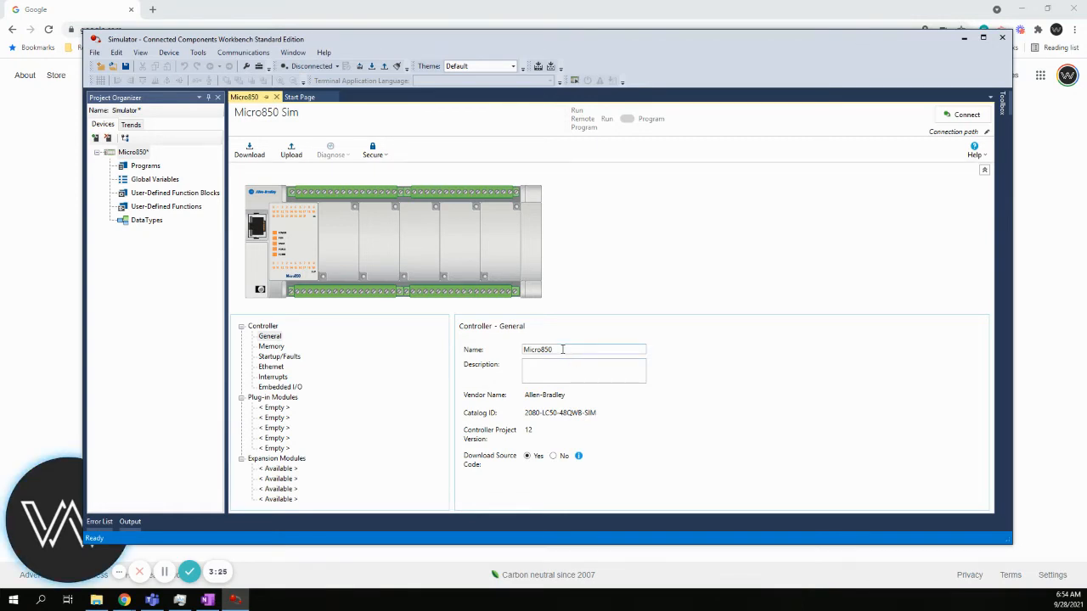
mouse_move(565, 438)
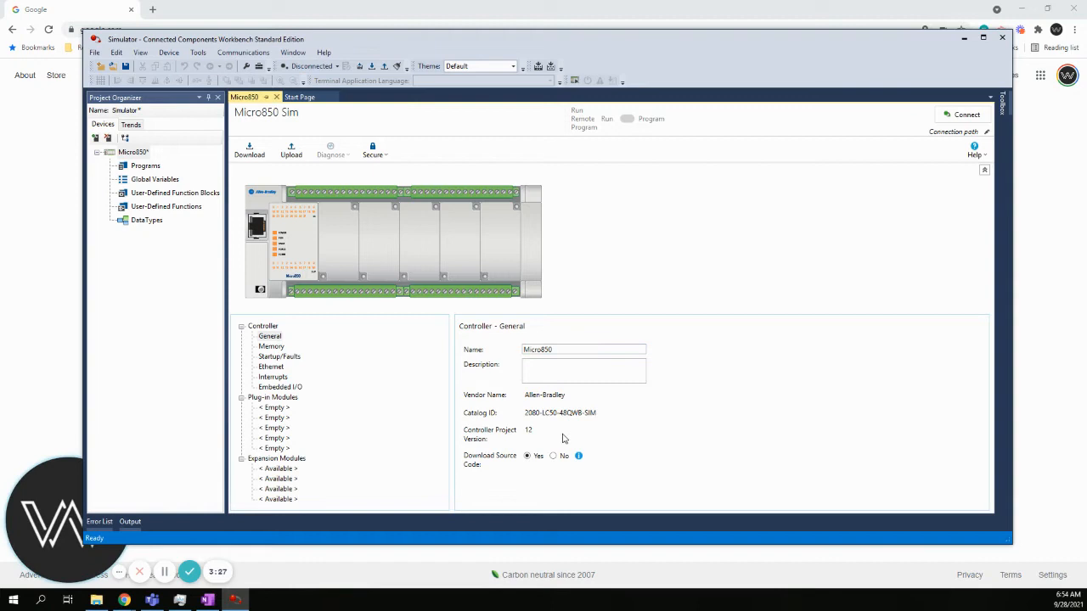
mouse_move(285, 379)
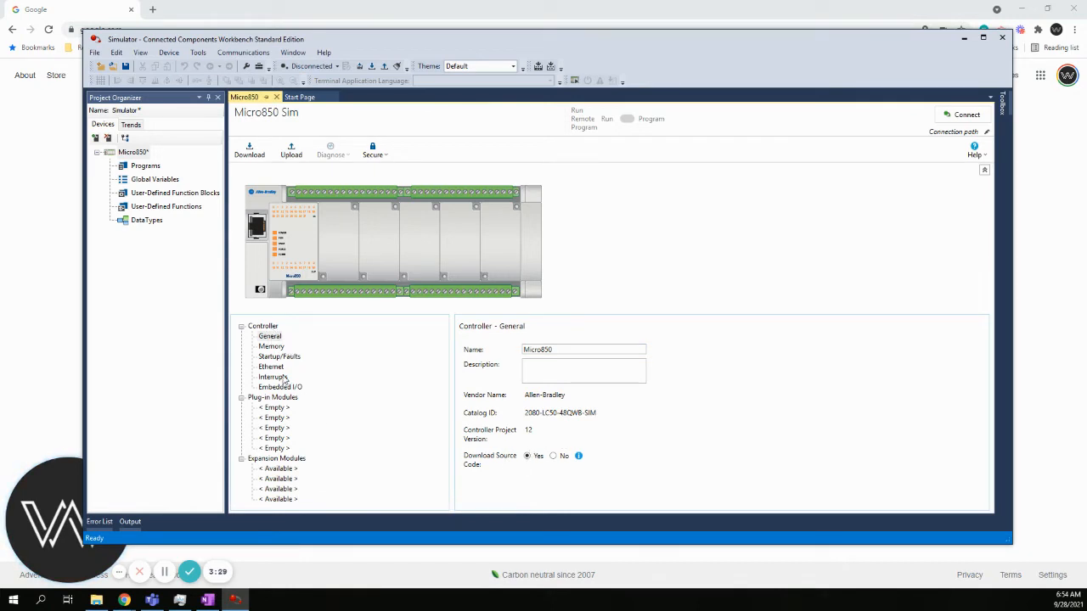
mouse_move(310, 458)
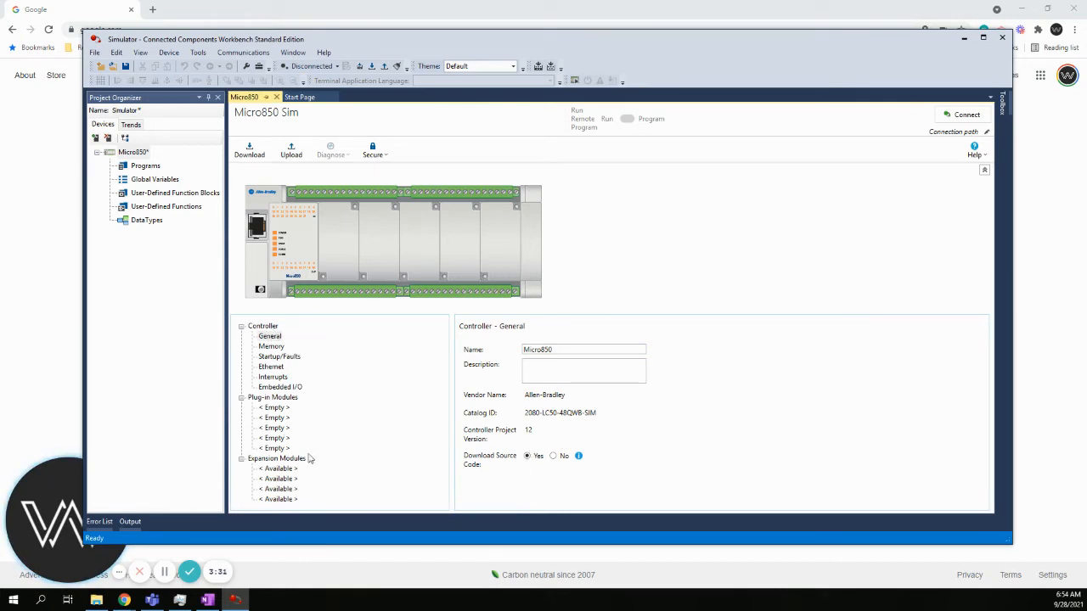
mouse_move(304, 484)
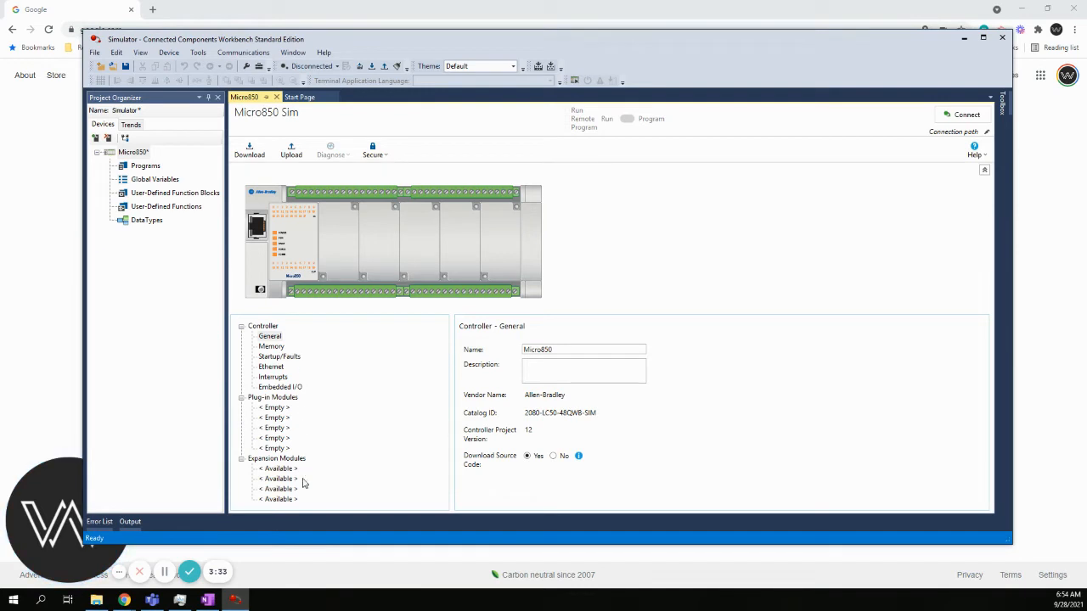
mouse_move(315, 337)
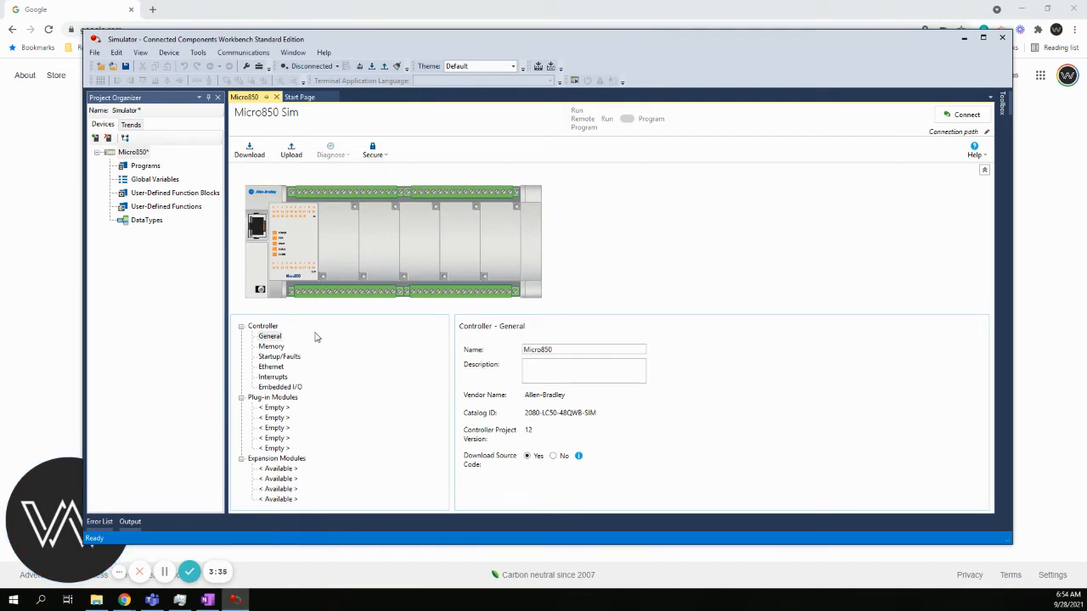
mouse_move(289, 342)
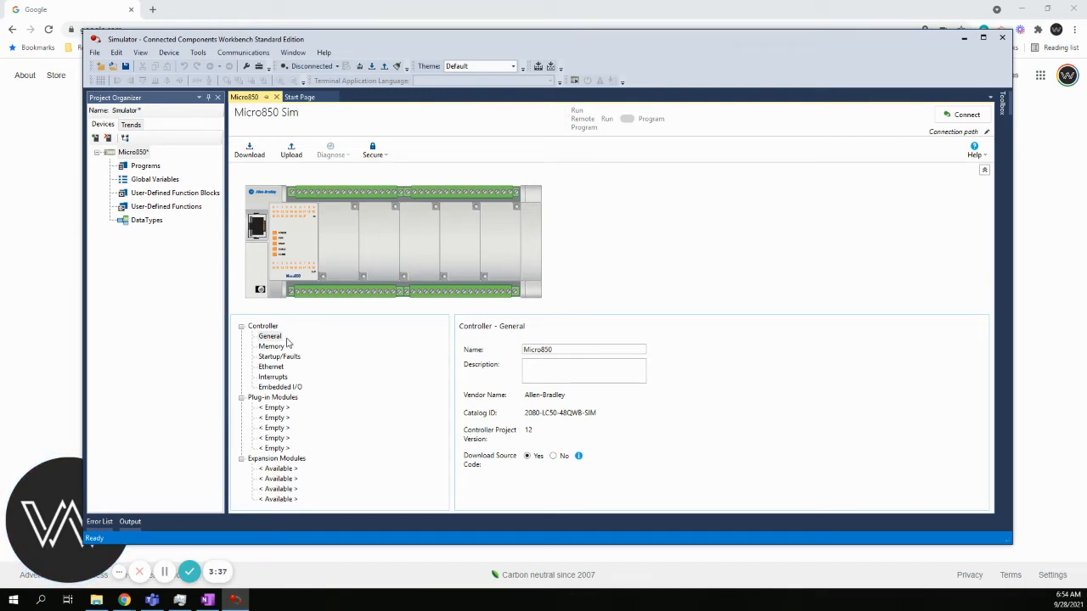
mouse_move(297, 361)
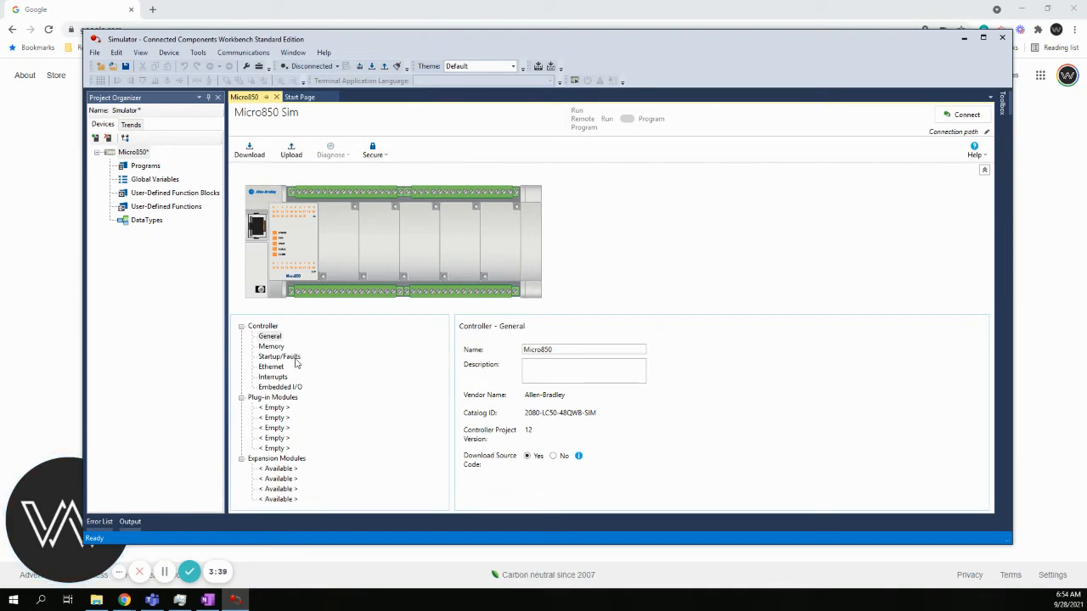
mouse_move(307, 450)
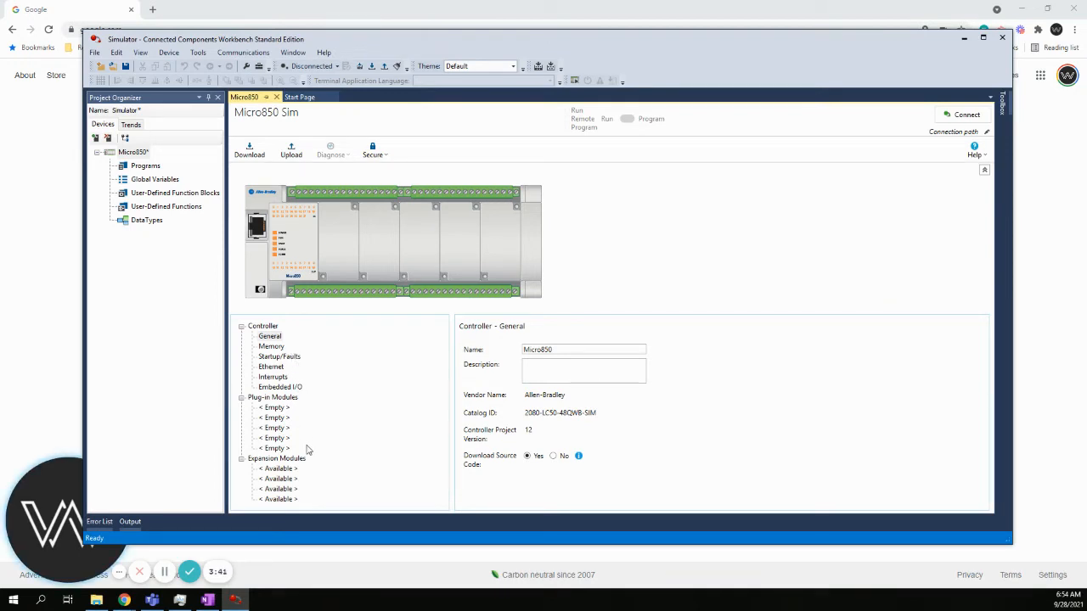
mouse_move(293, 382)
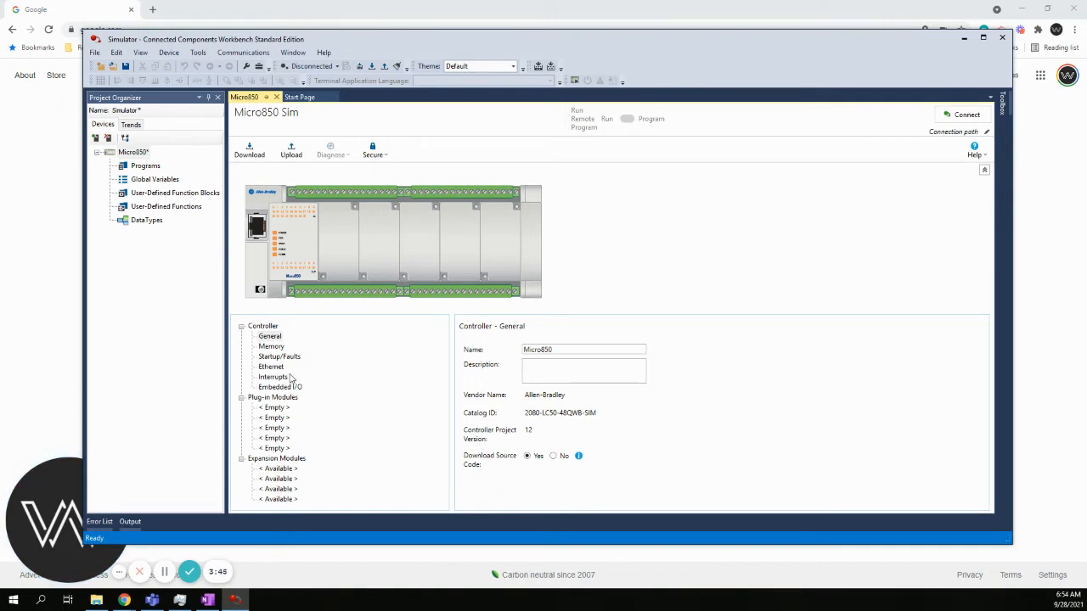
mouse_move(363, 287)
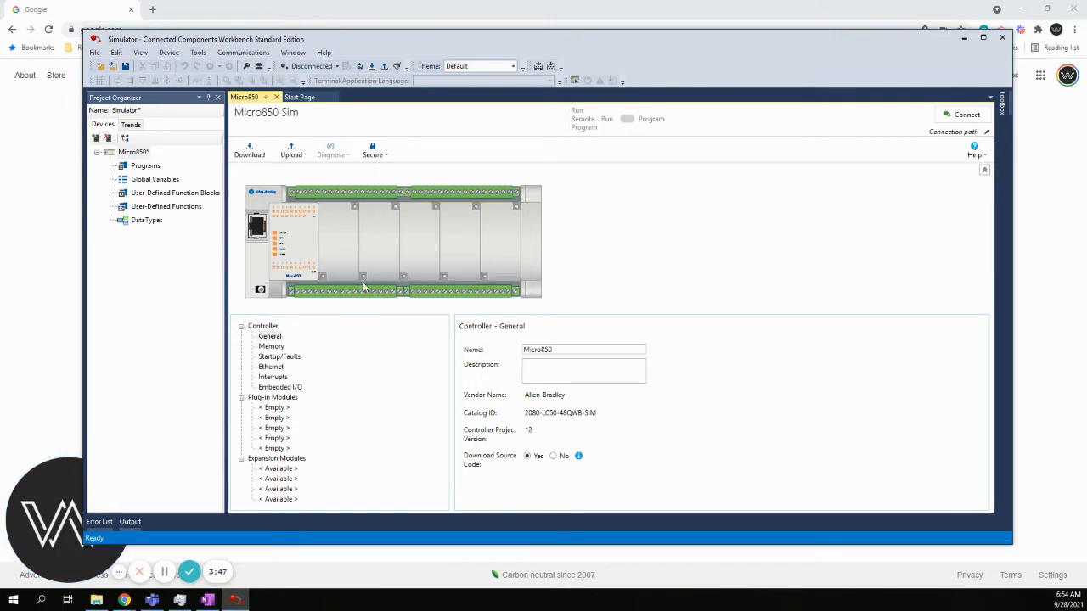
mouse_move(380, 227)
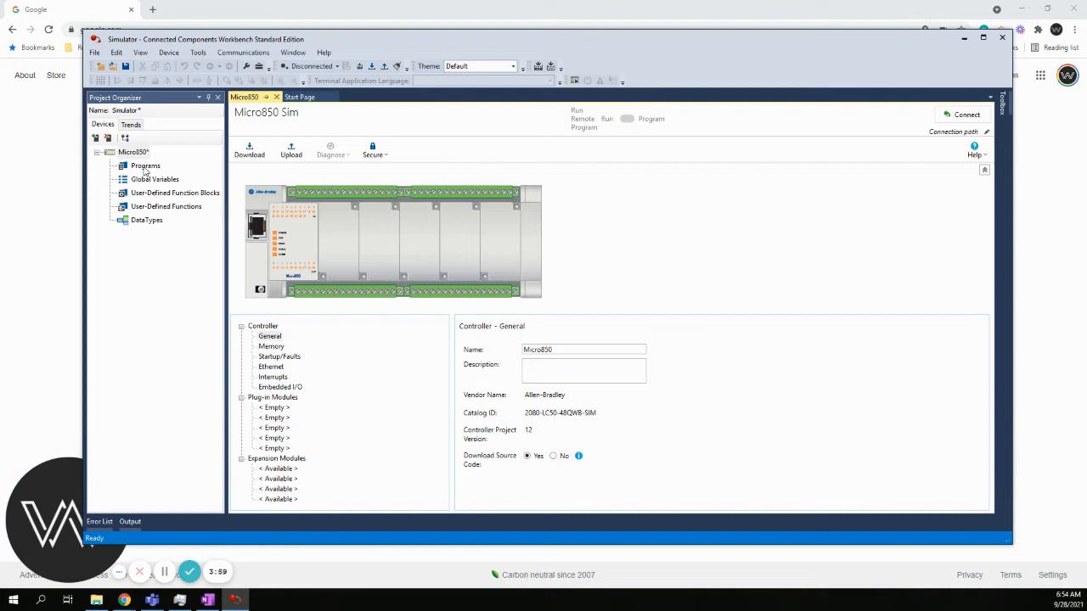
mouse_move(381, 274)
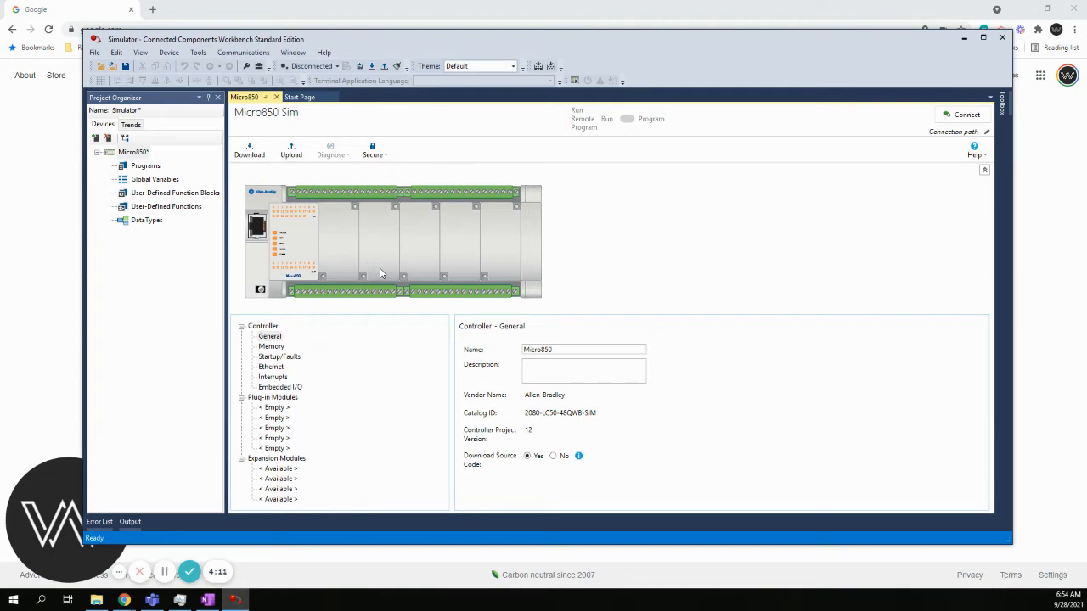
mouse_move(493, 184)
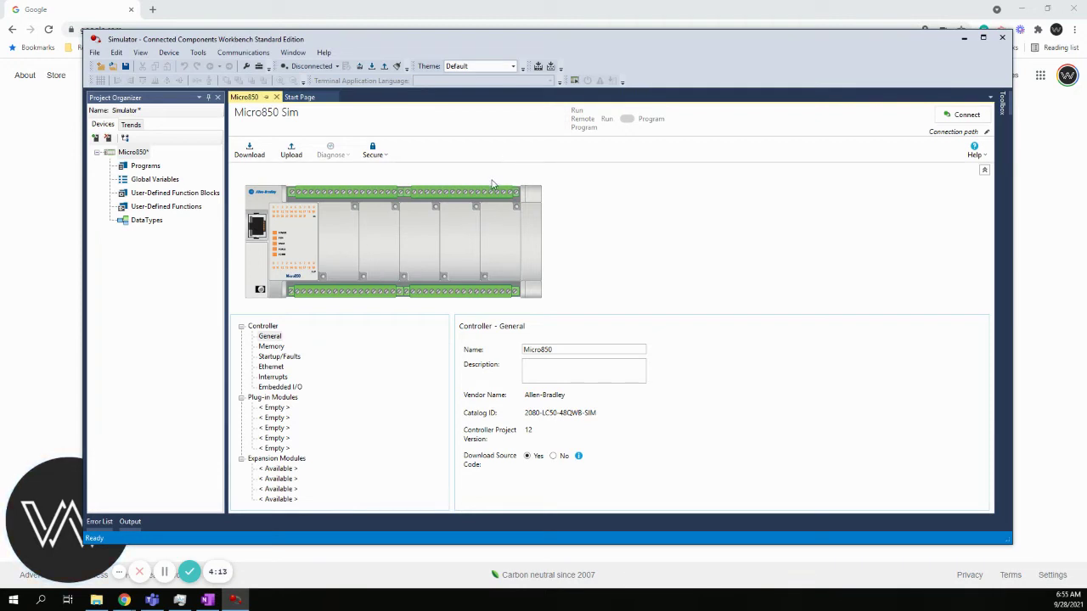
mouse_move(436, 158)
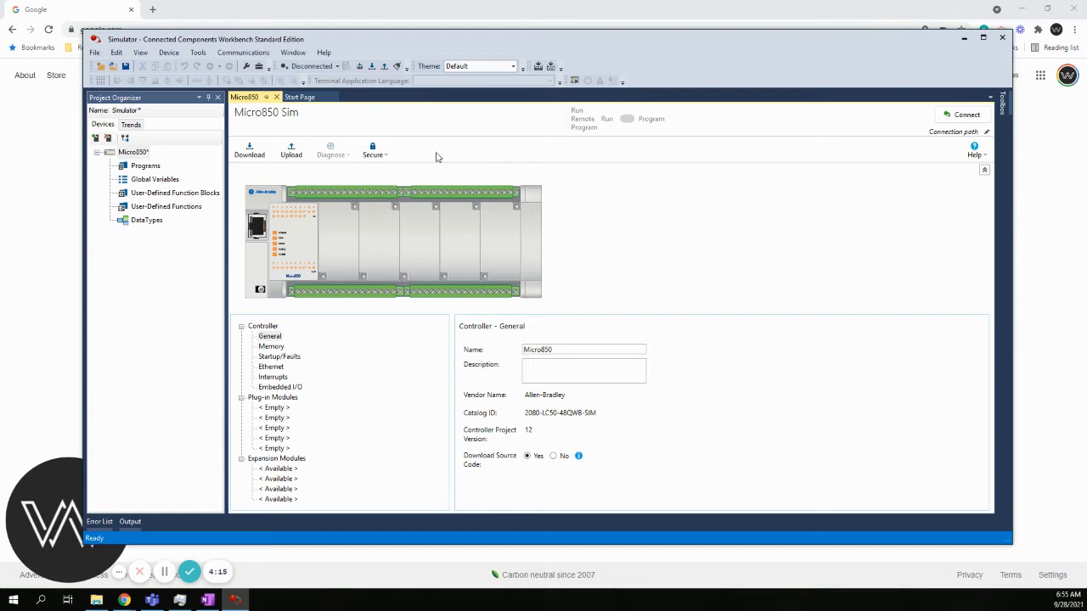
left_click(198, 51)
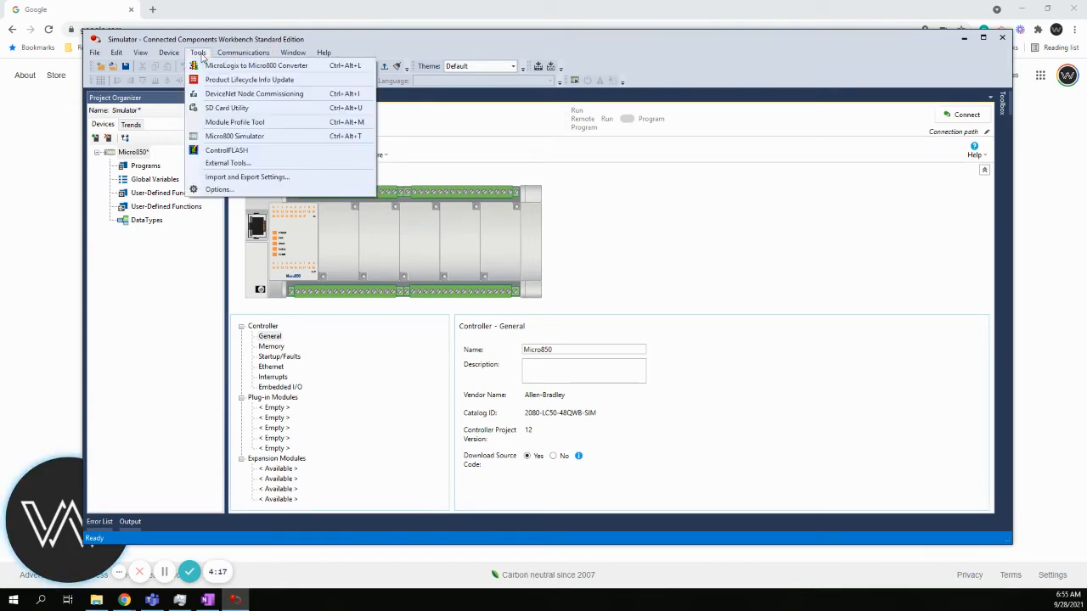
mouse_move(234, 136)
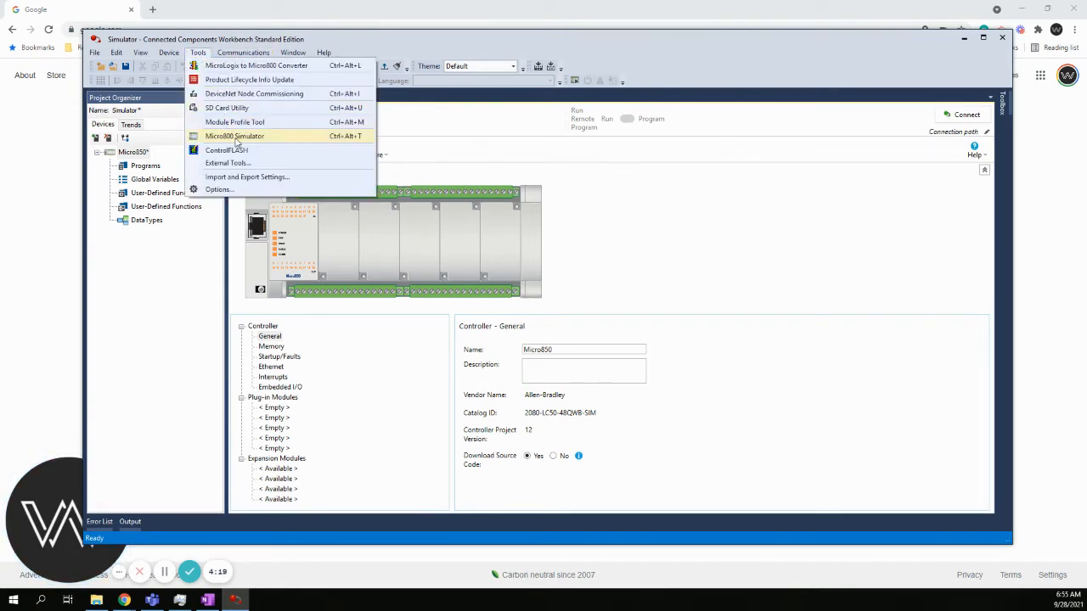
mouse_move(250, 138)
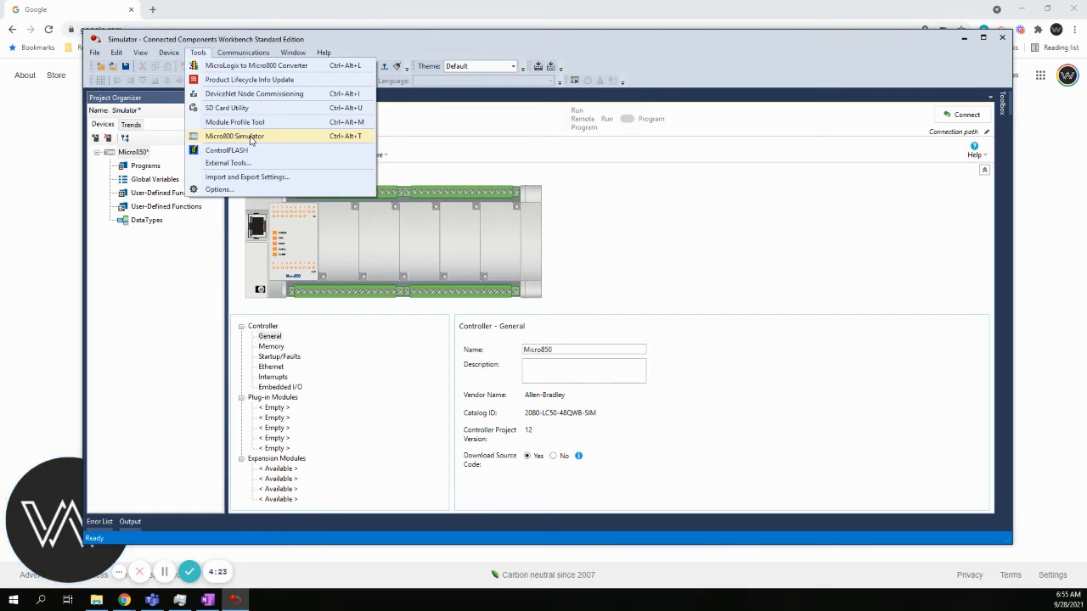
mouse_move(266, 146)
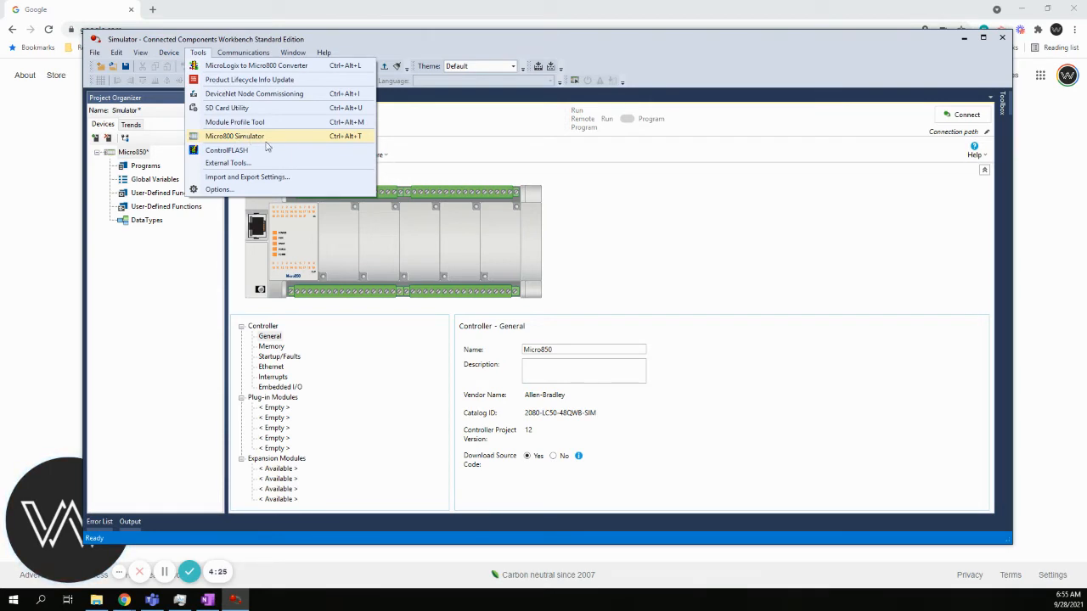
left_click(235, 136)
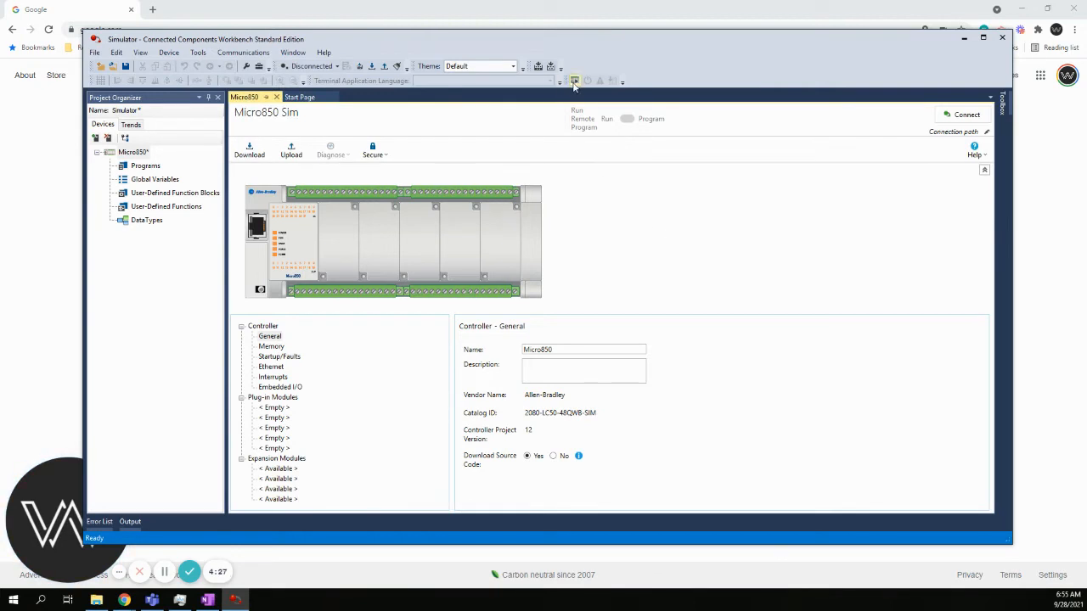
mouse_move(575, 80)
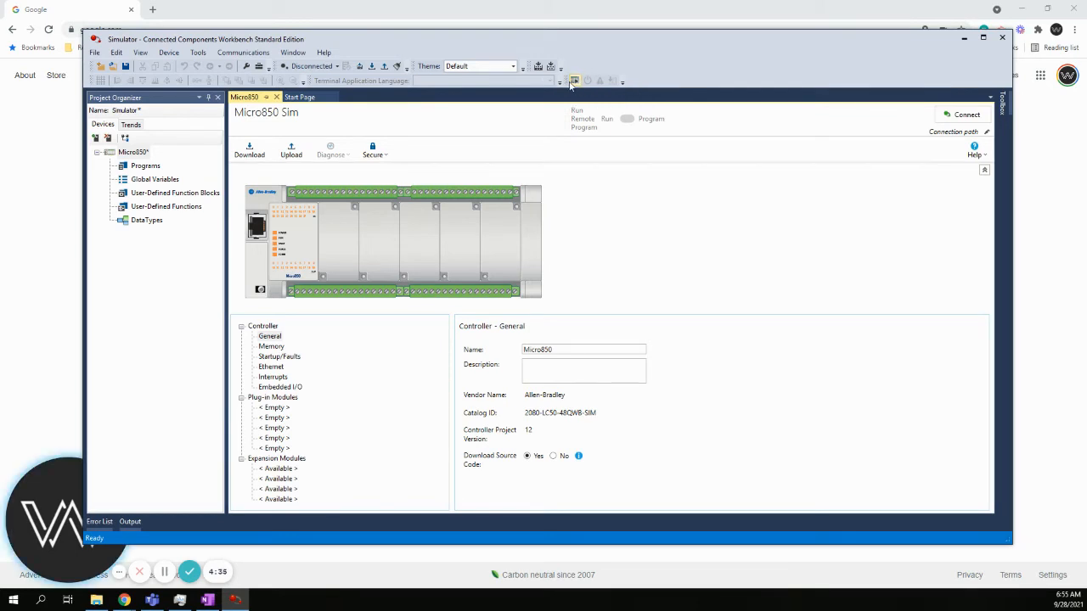
mouse_move(575, 80)
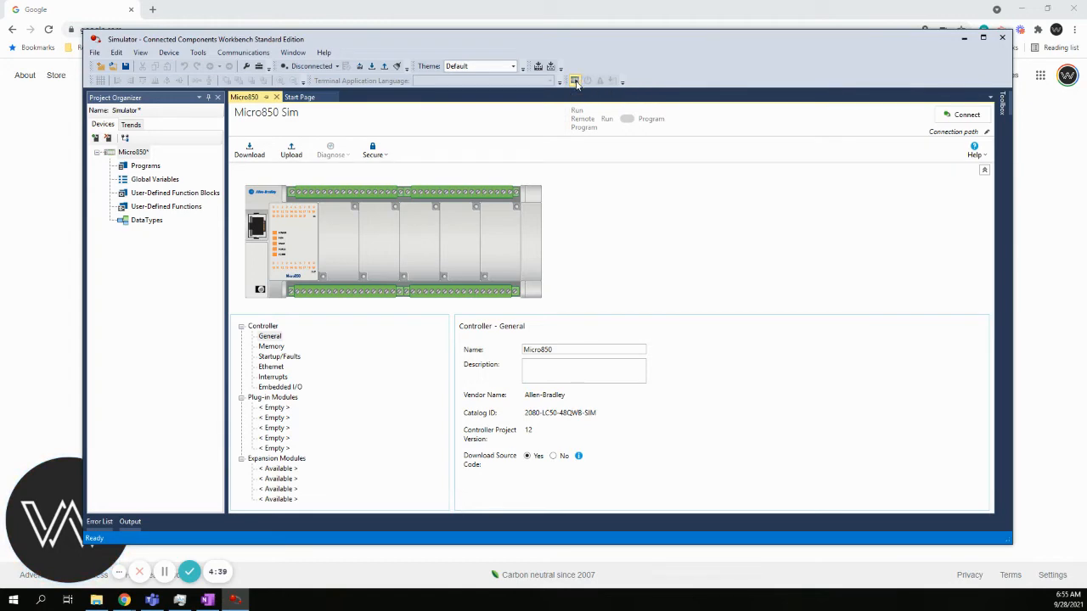
Step: Launch Micro800 Simulator and drag its window over the right side of the project
left_click(575, 81)
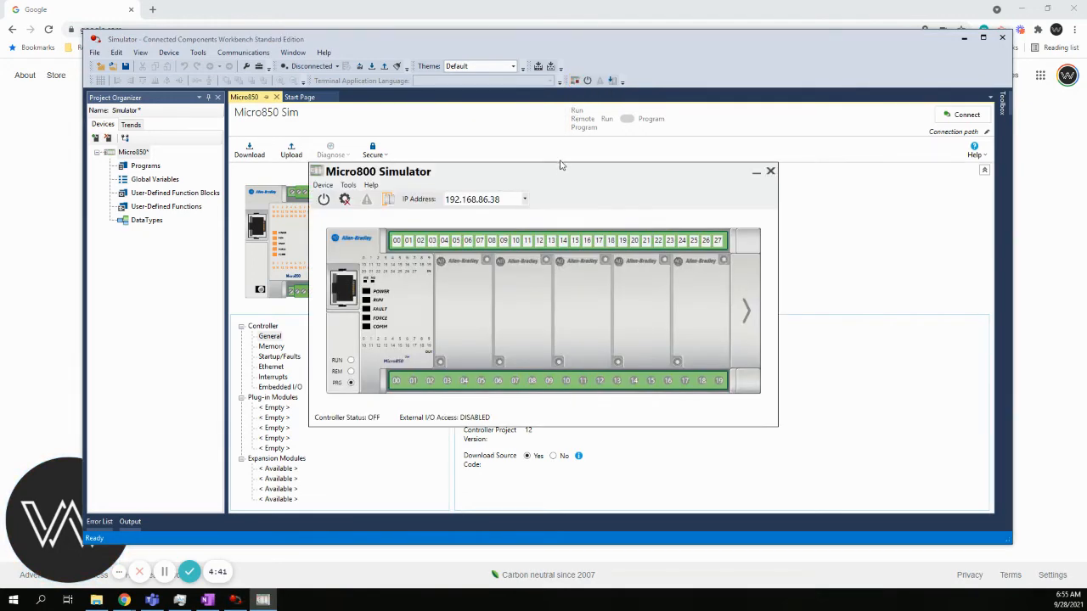
left_click_drag(561, 170, 561, 182)
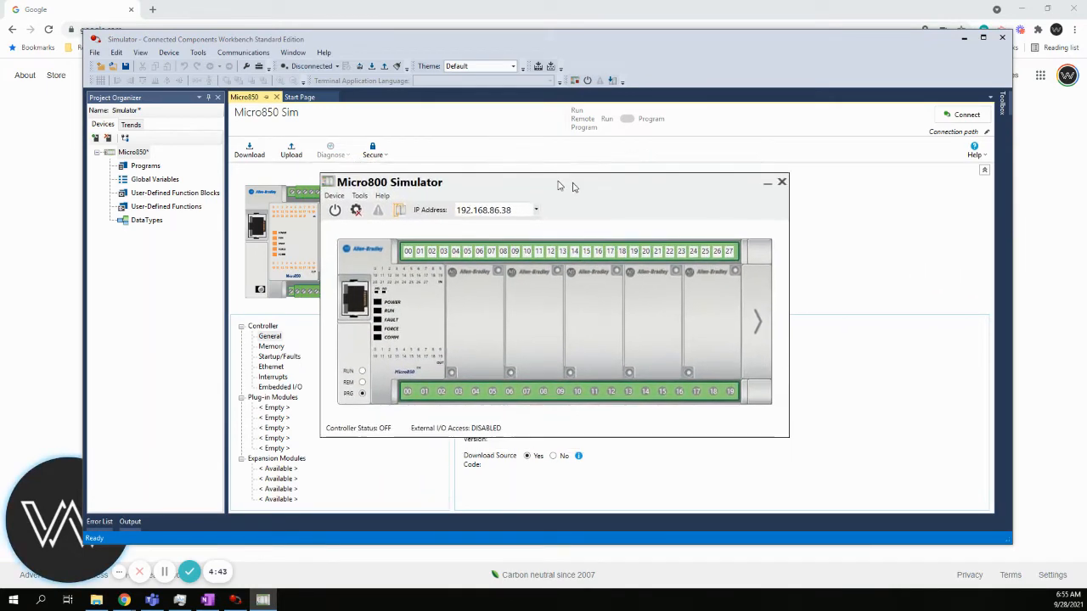
left_click_drag(558, 181, 713, 174)
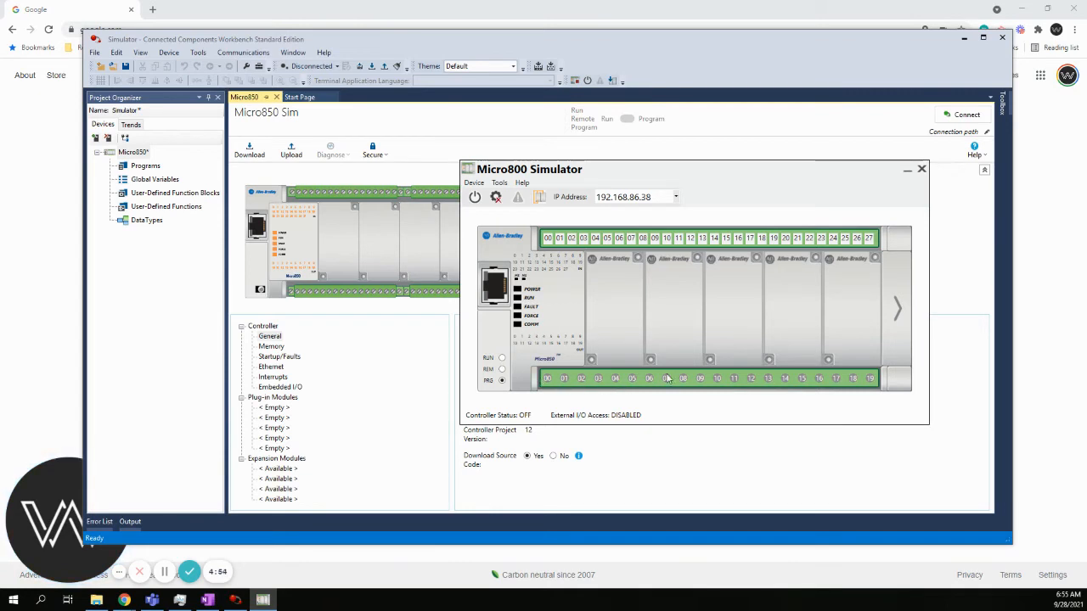
mouse_move(713, 302)
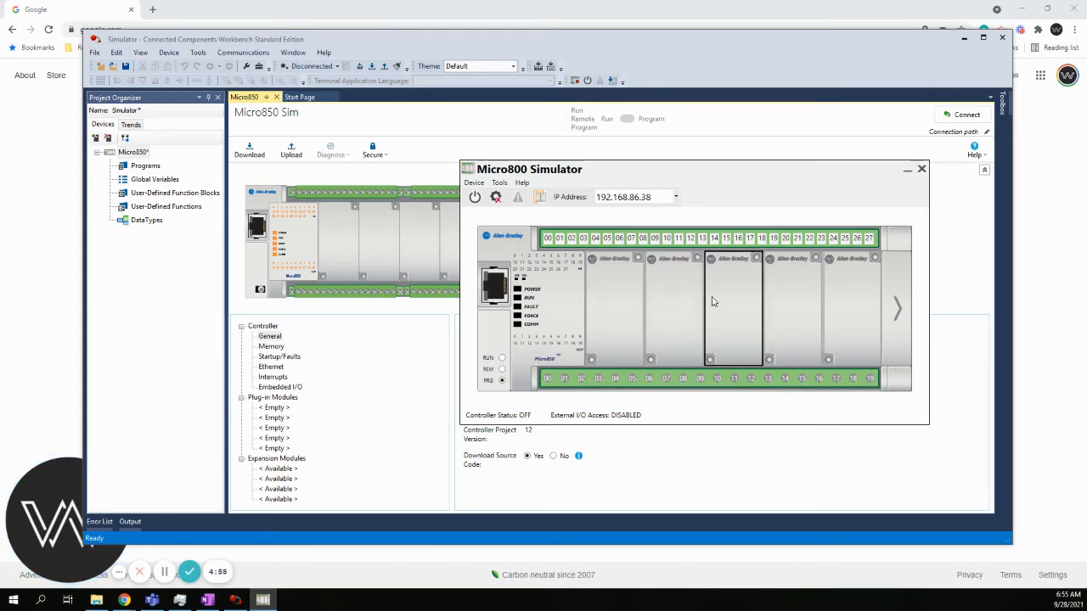
mouse_move(276, 418)
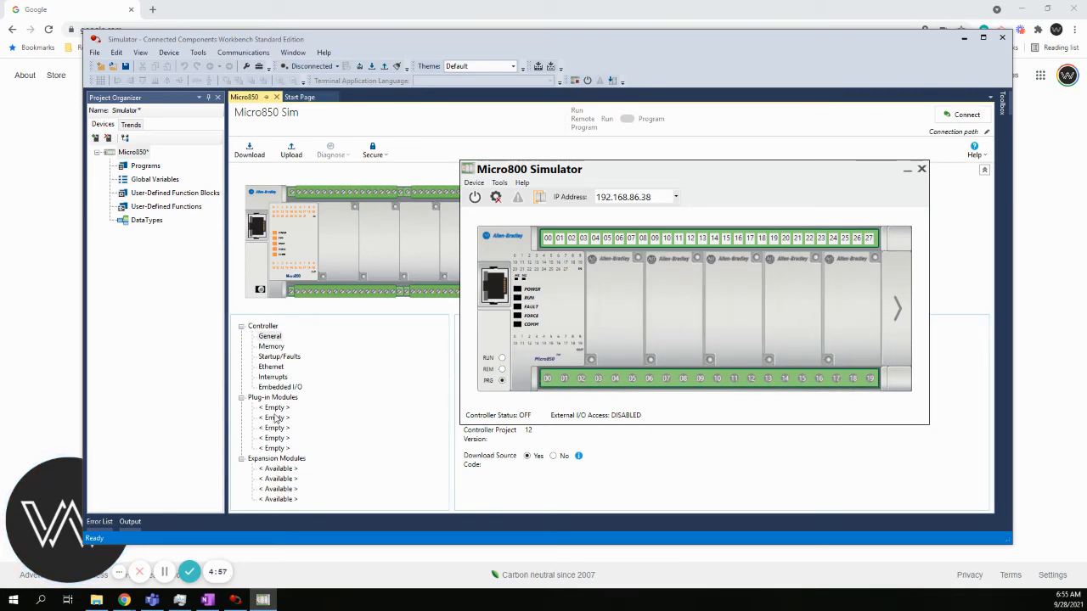
mouse_move(612, 321)
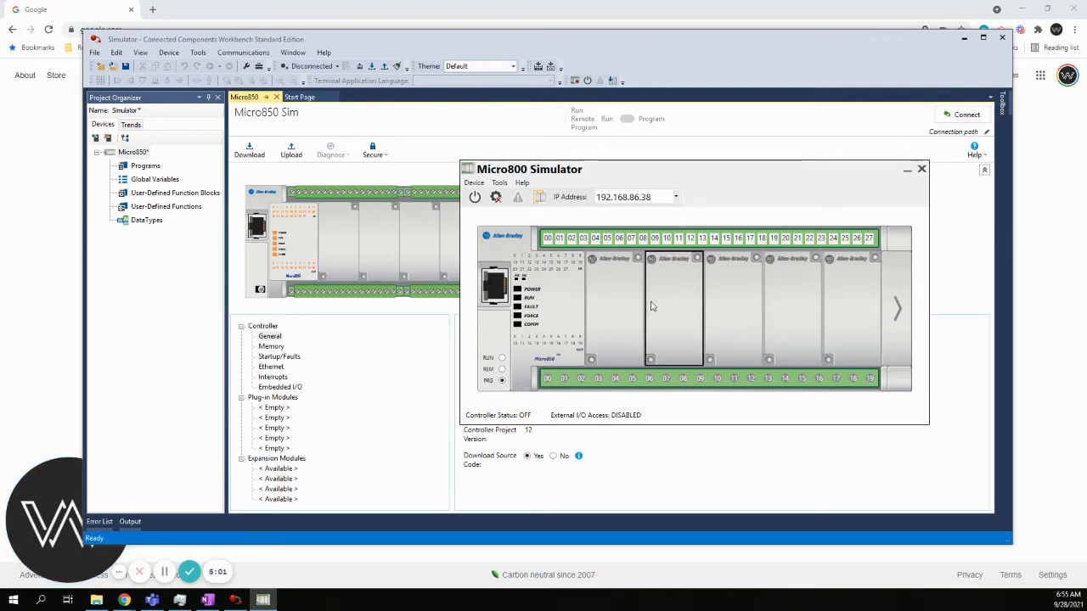
mouse_move(785, 315)
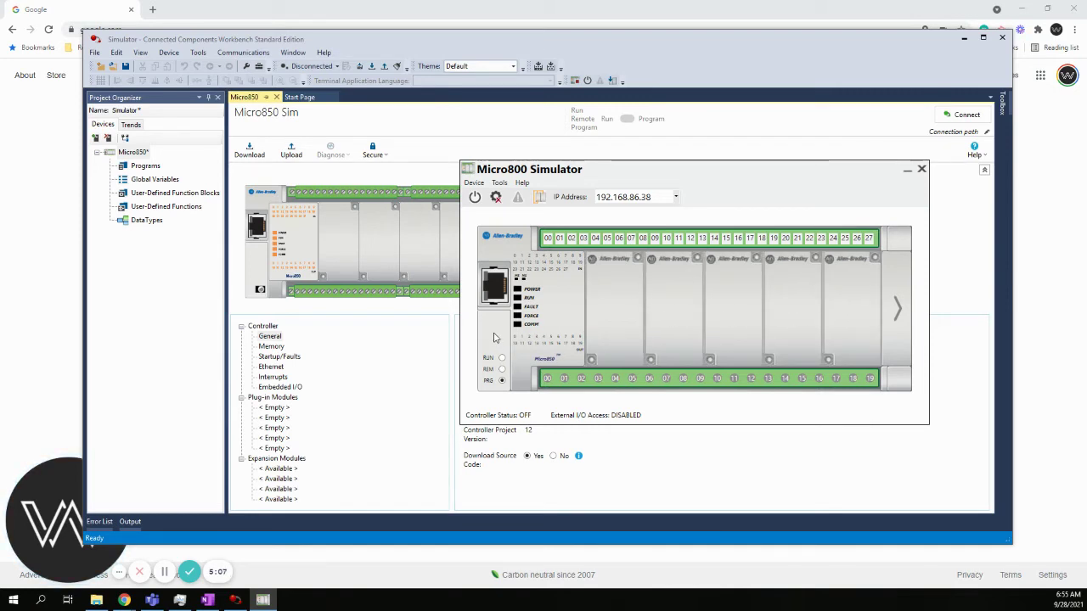
left_click_drag(529, 169, 553, 162)
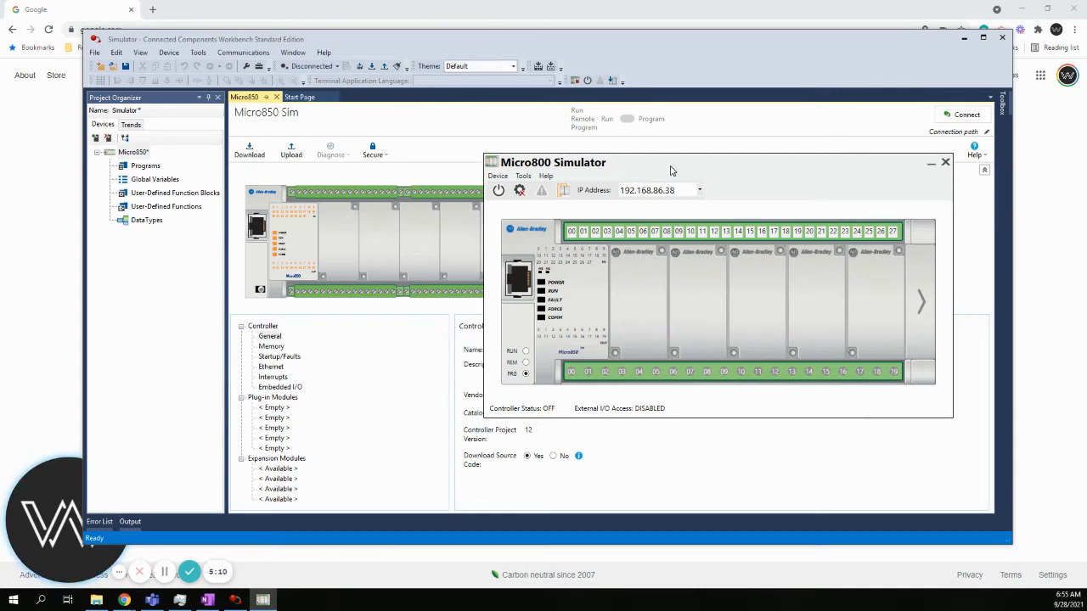
mouse_move(649, 169)
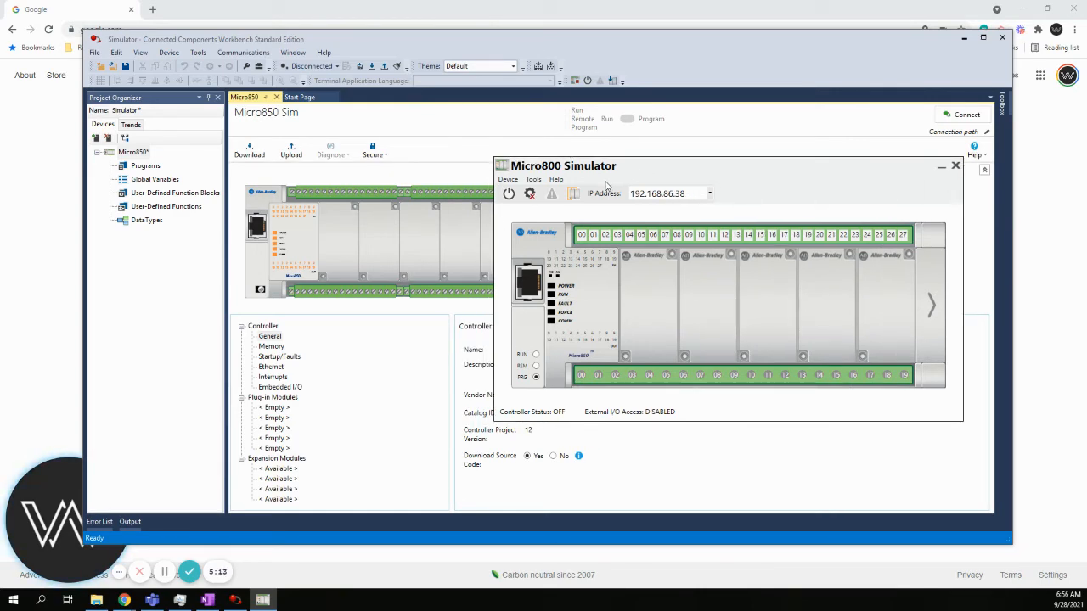
mouse_move(509, 194)
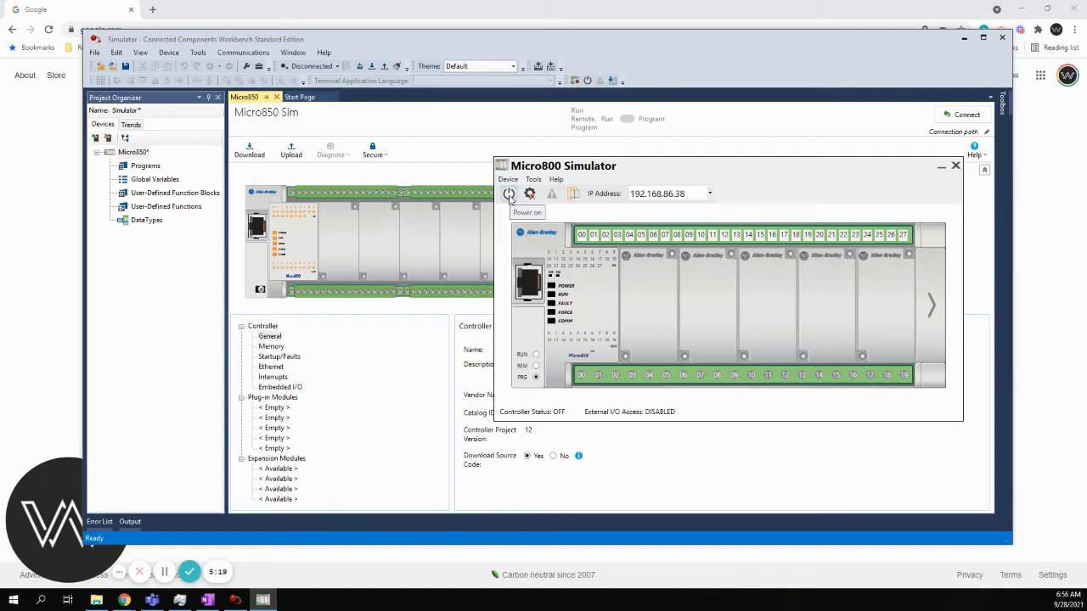
mouse_move(509, 197)
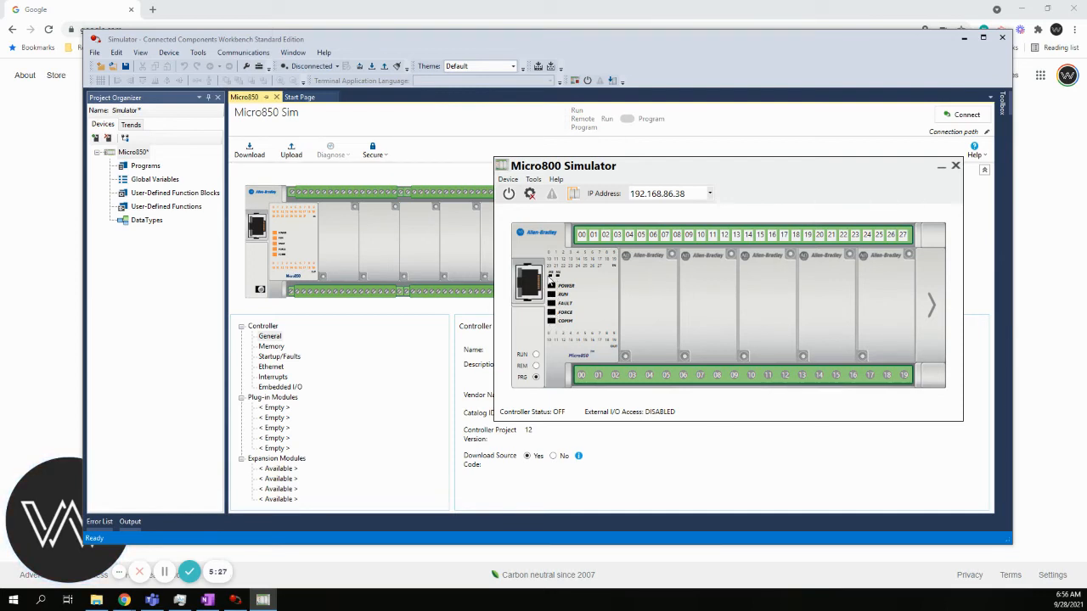
mouse_move(508, 195)
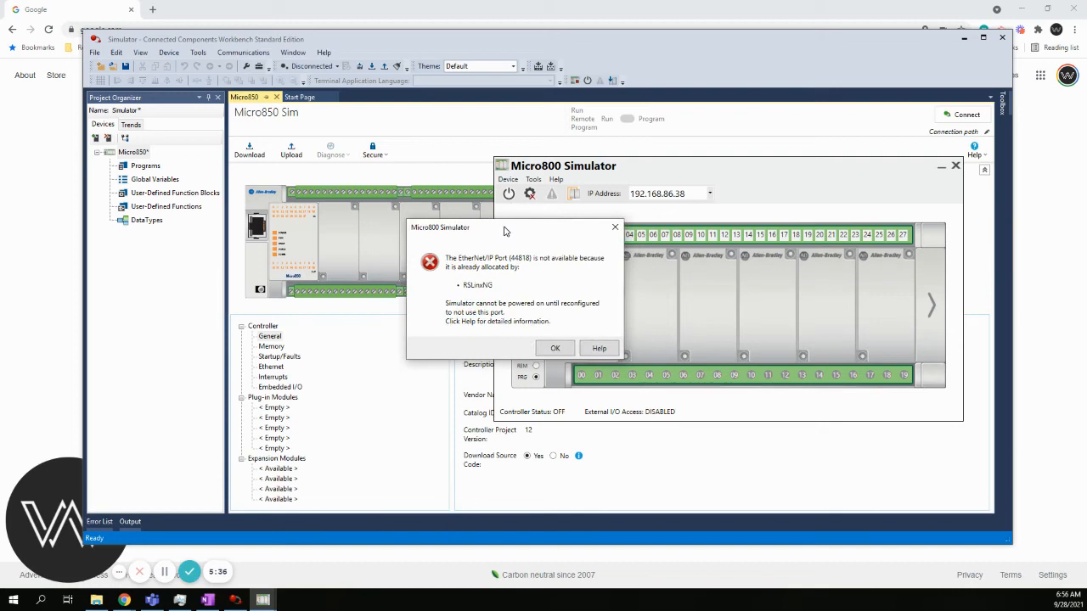
Step: Move the RSLinxNG port-conflict error lower to read it, then dismiss it
left_click_drag(503, 231, 503, 240)
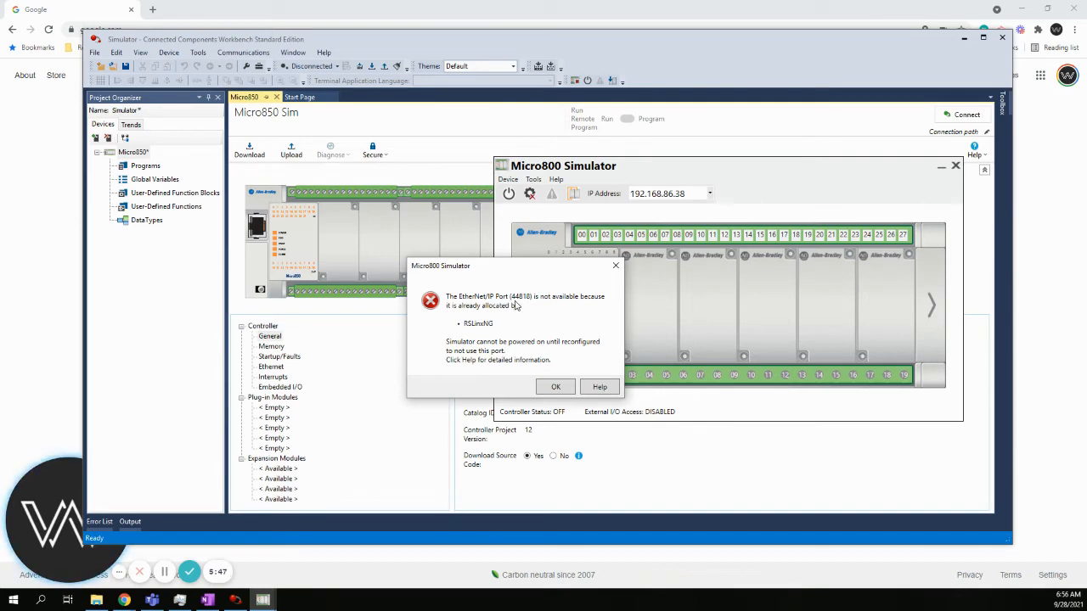
mouse_move(557, 305)
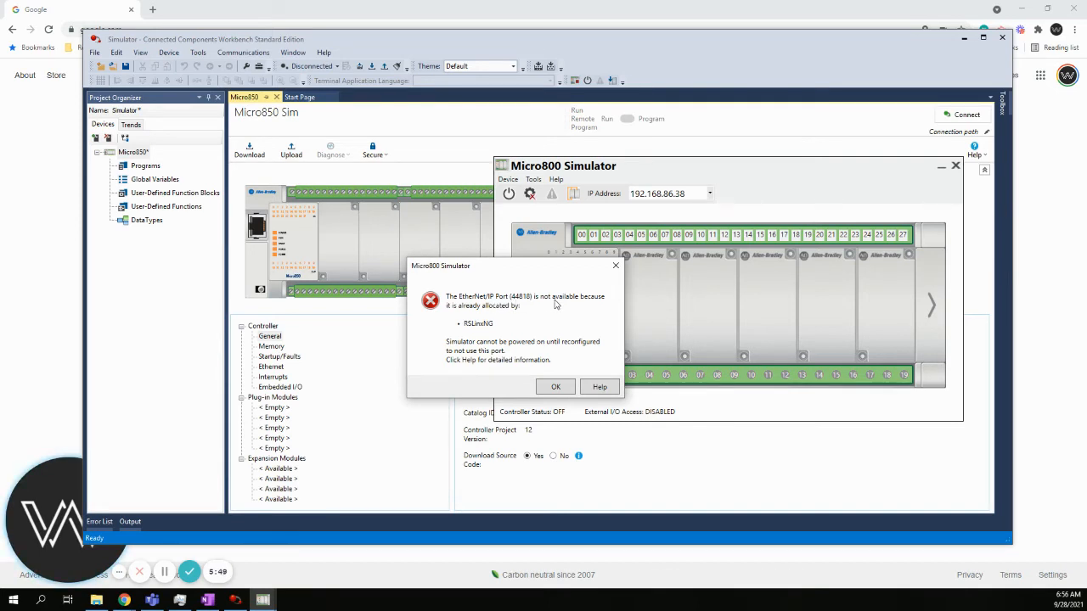
mouse_move(496, 312)
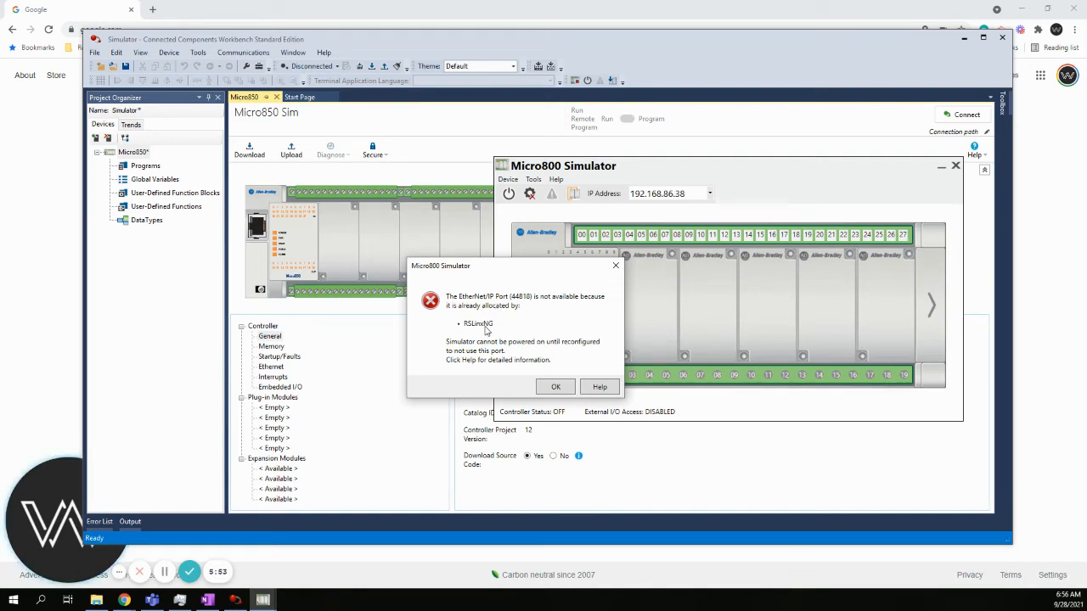
mouse_move(556, 387)
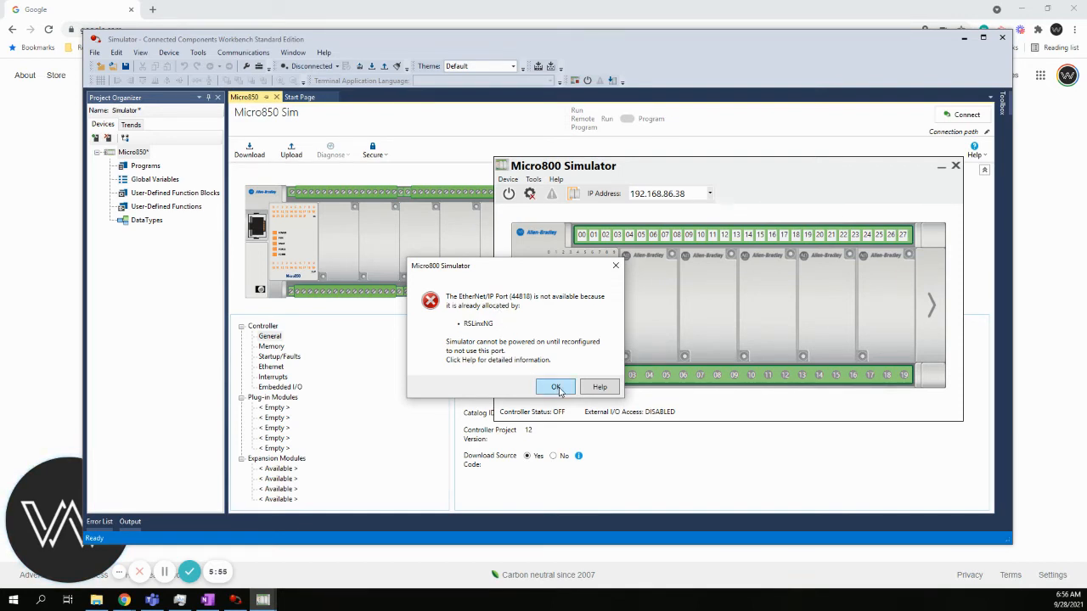
left_click(556, 386)
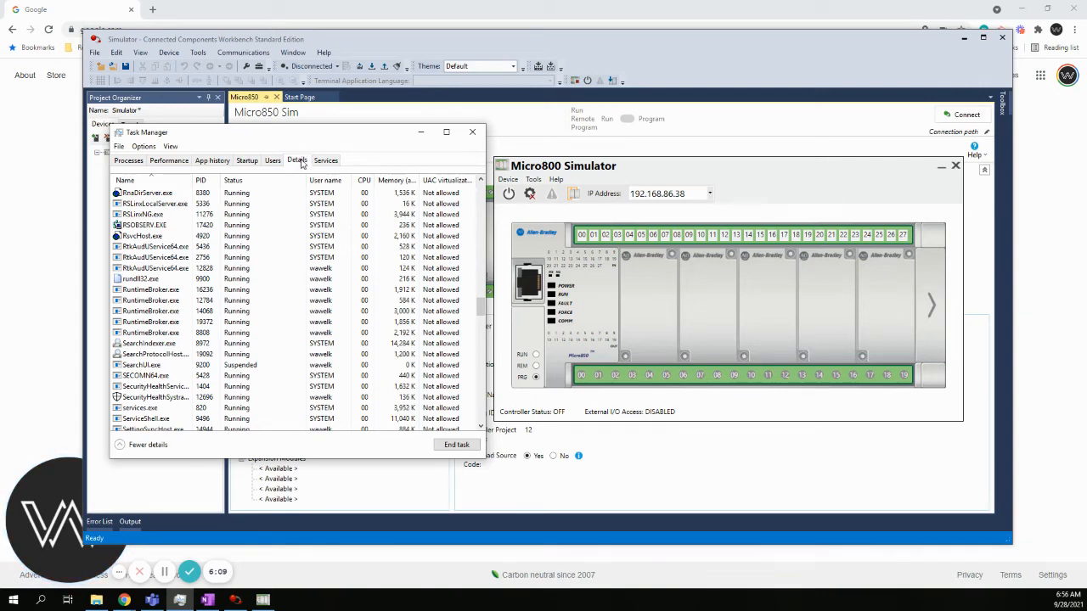
Step: End the RSLinxNG.exe process from Task Manager's Details list and confirm
scroll("up", 3)
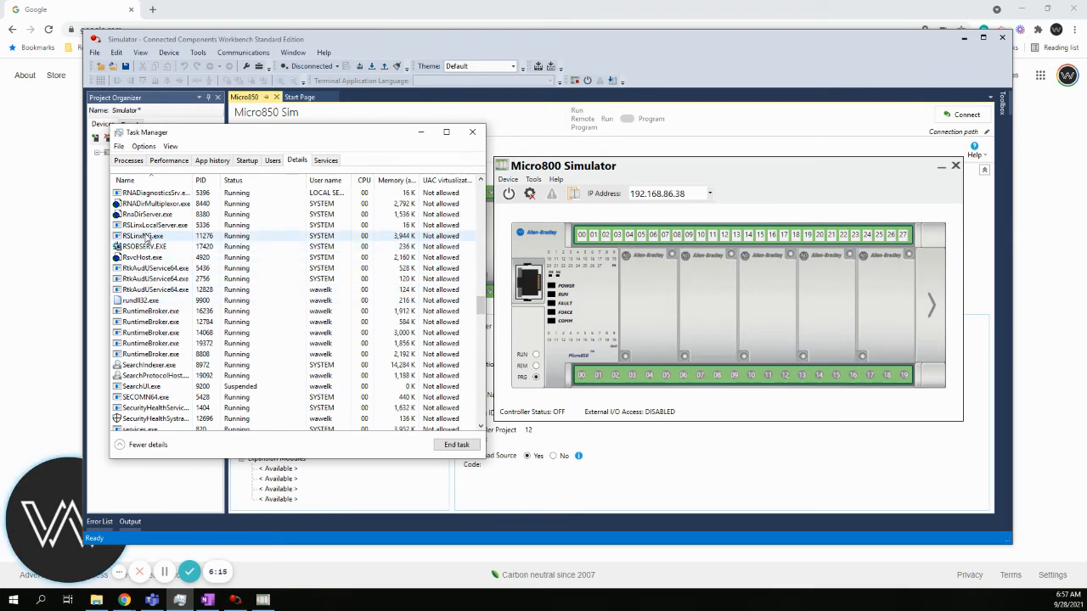
scroll("down", 3)
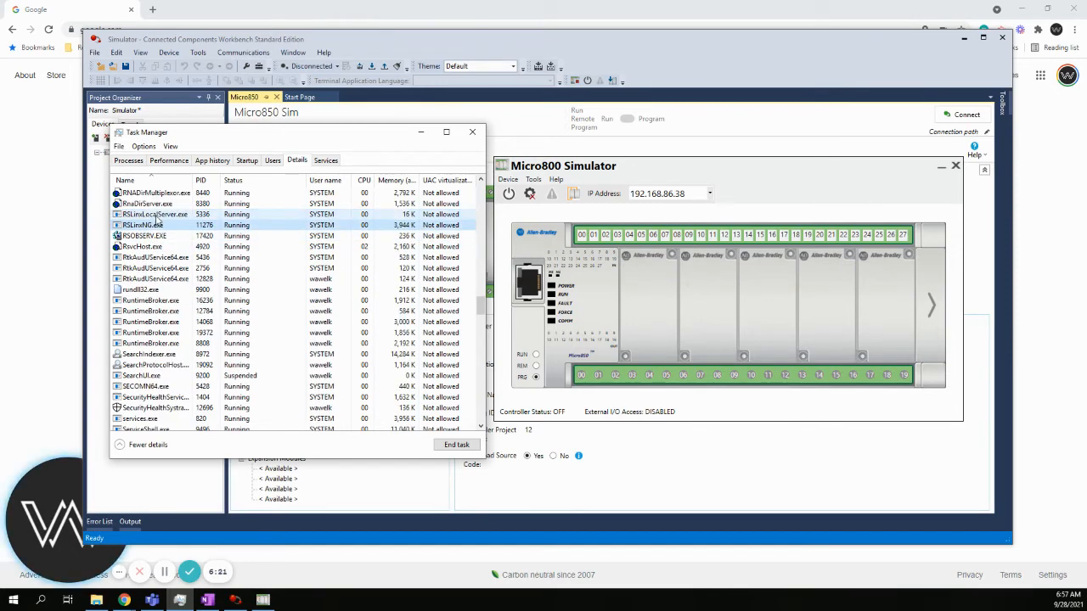
right_click(158, 225)
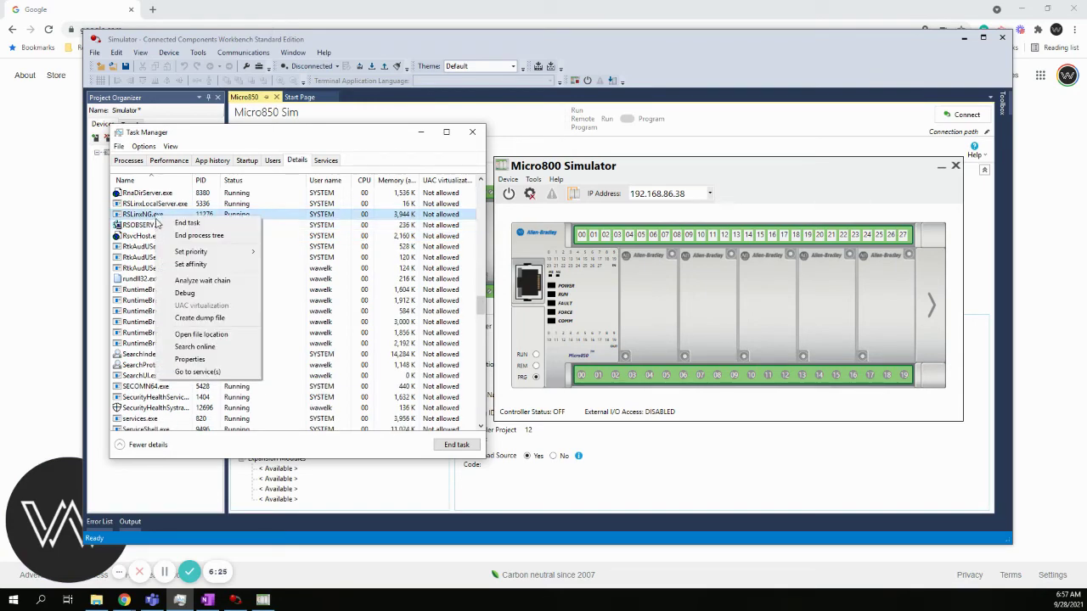
left_click(186, 224)
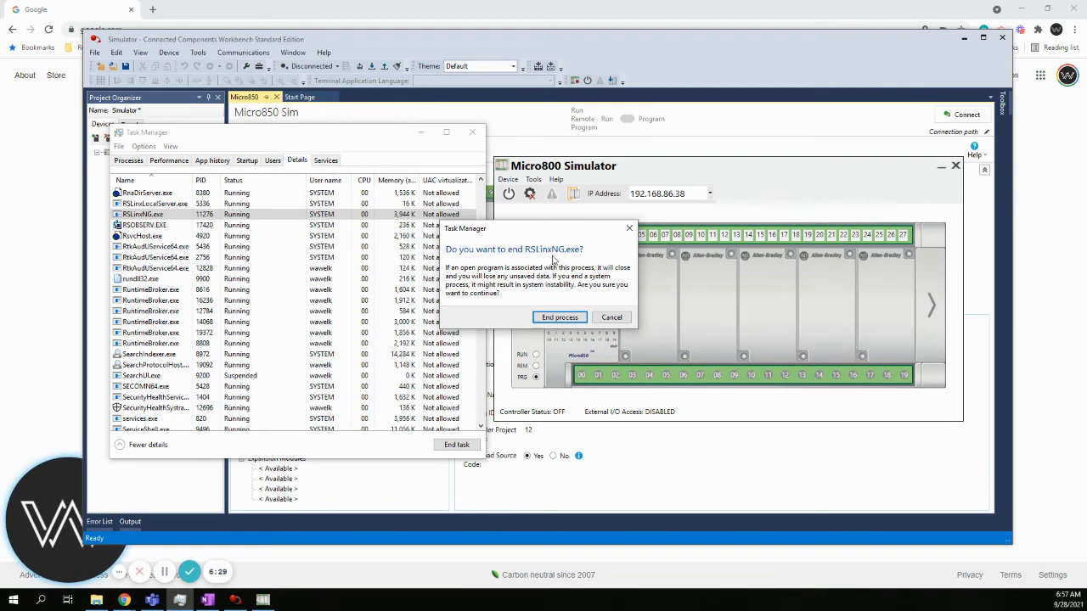
left_click(559, 317)
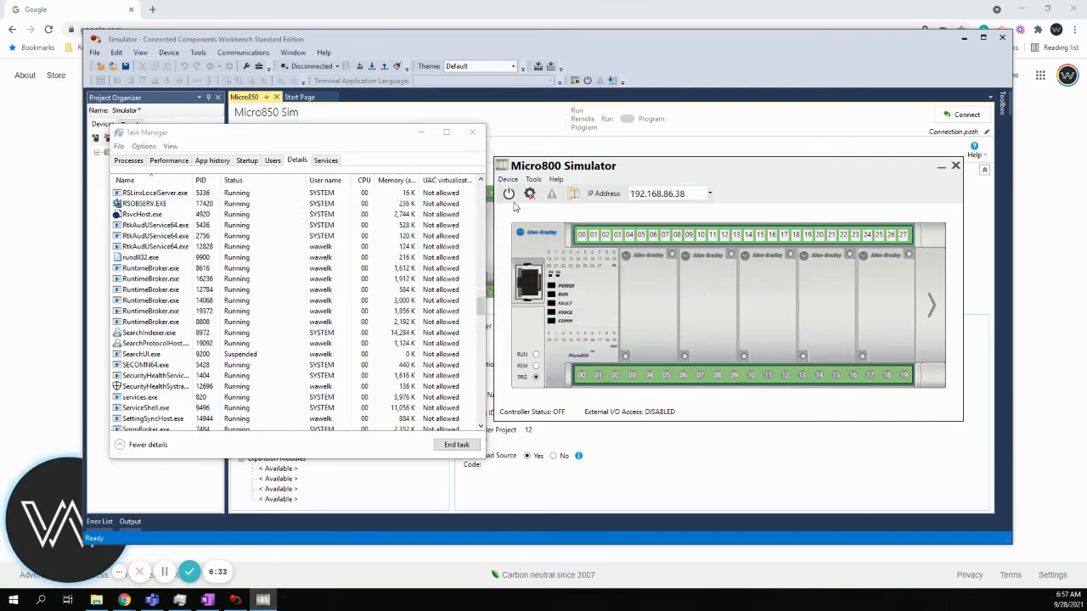
Step: Power on the simulated Micro850 and reposition its window to show IP 192.168.86.38
left_click(508, 193)
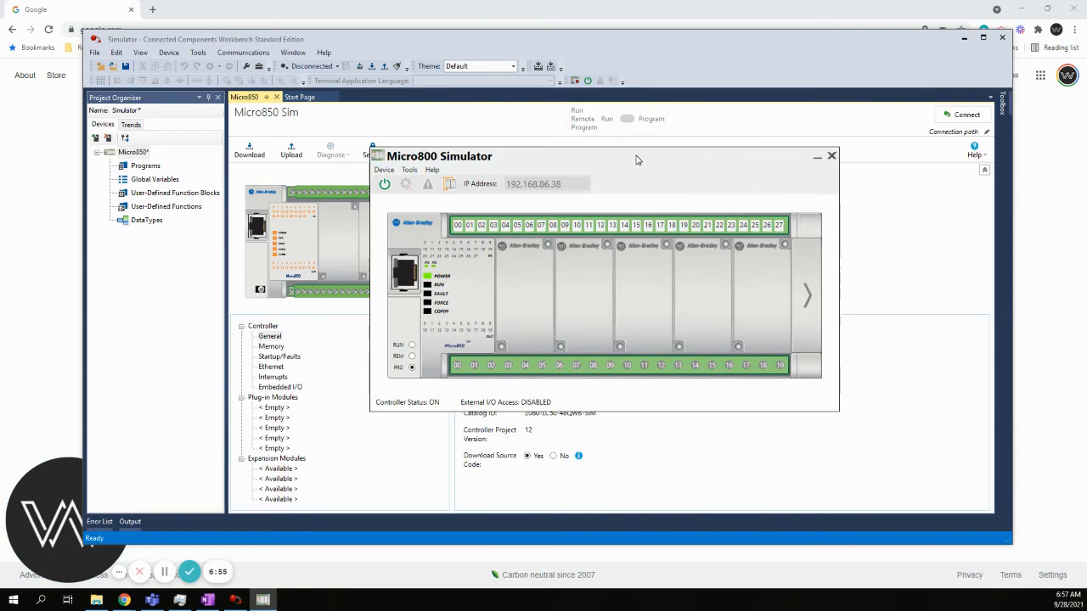
left_click_drag(439, 156, 470, 168)
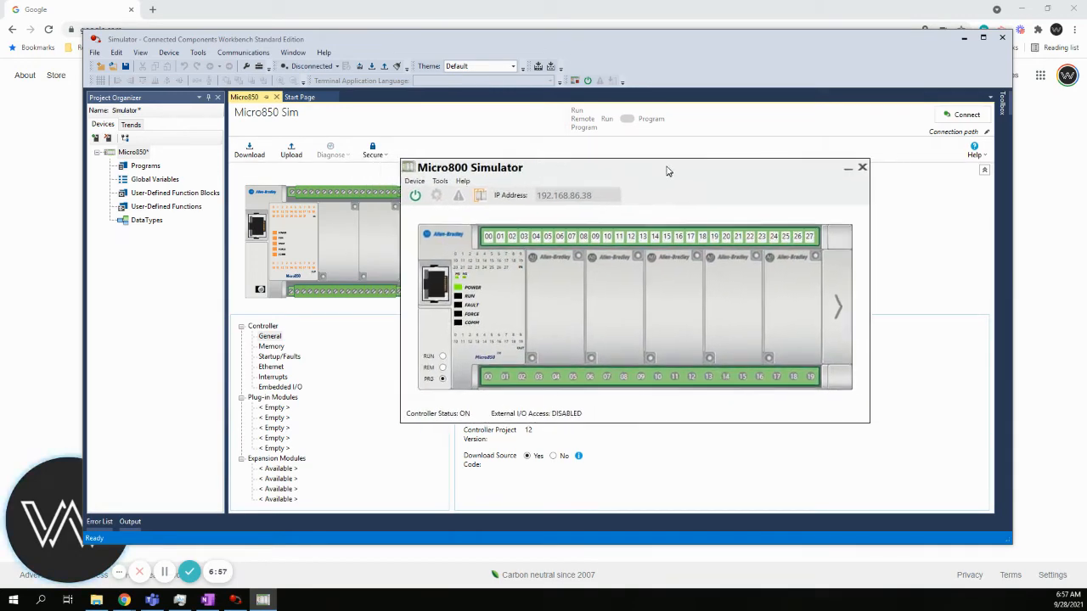
left_click_drag(667, 168, 629, 156)
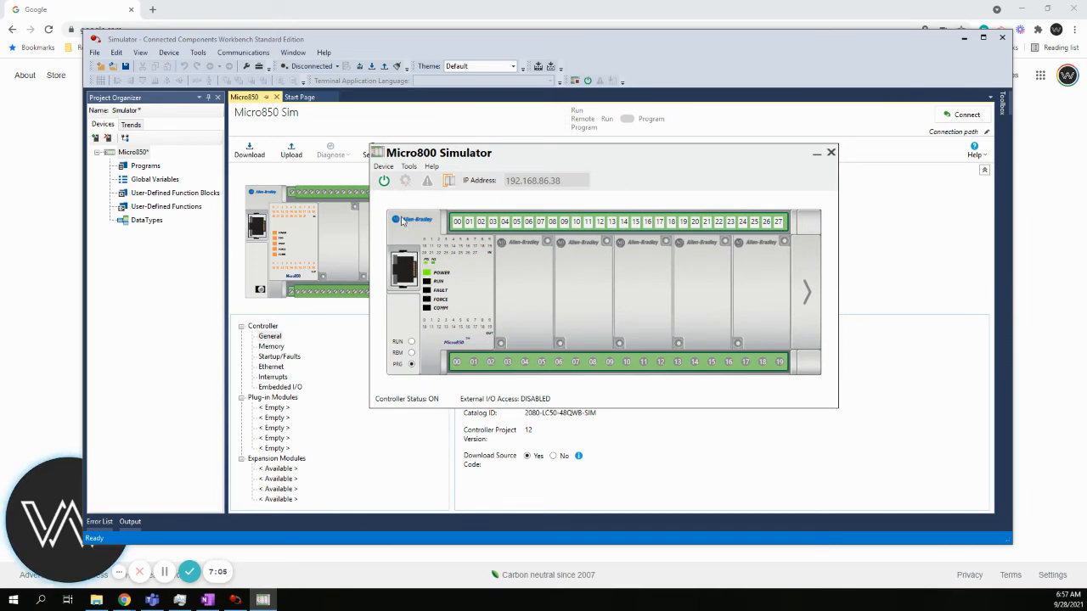
mouse_move(384, 181)
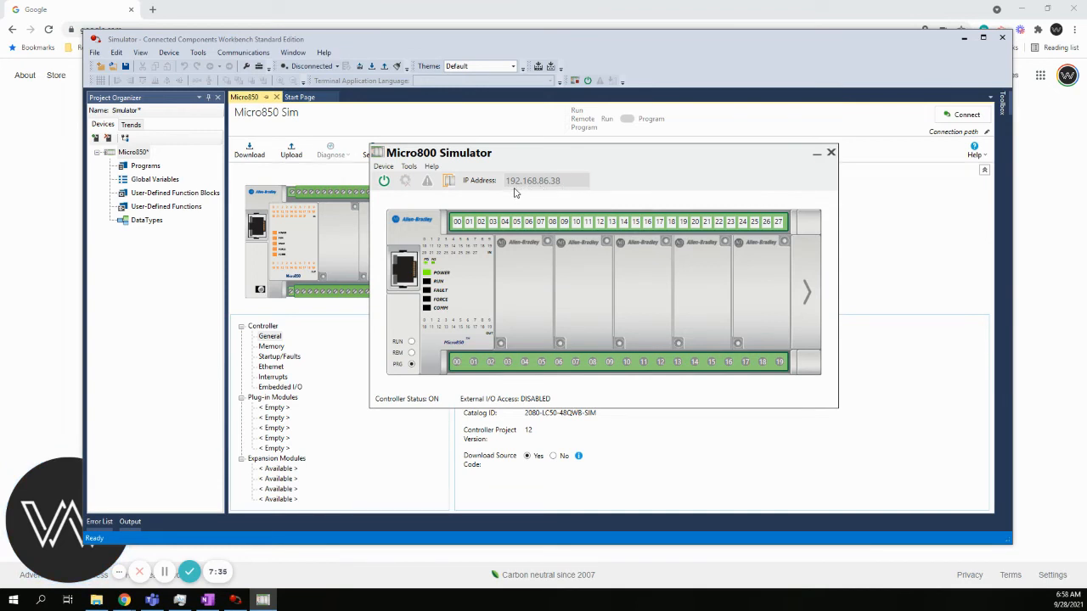
mouse_move(573, 193)
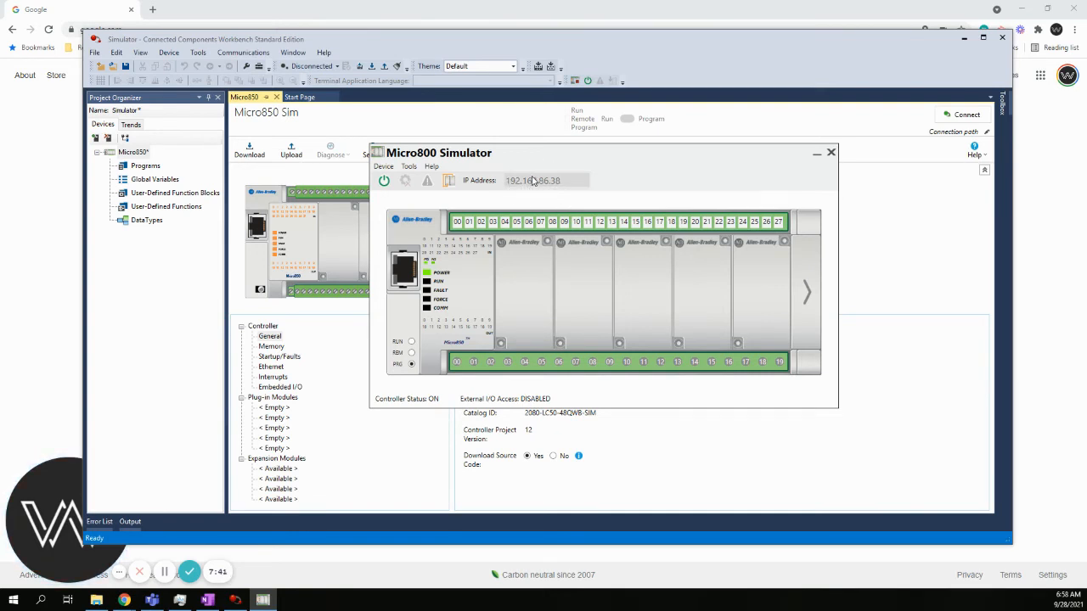
mouse_move(518, 185)
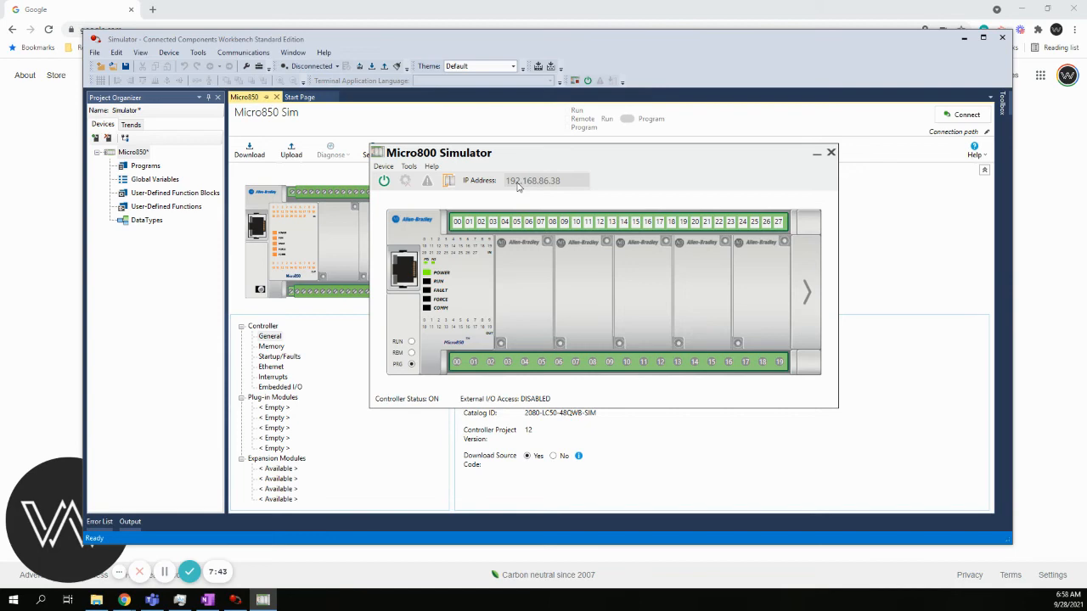
mouse_move(571, 158)
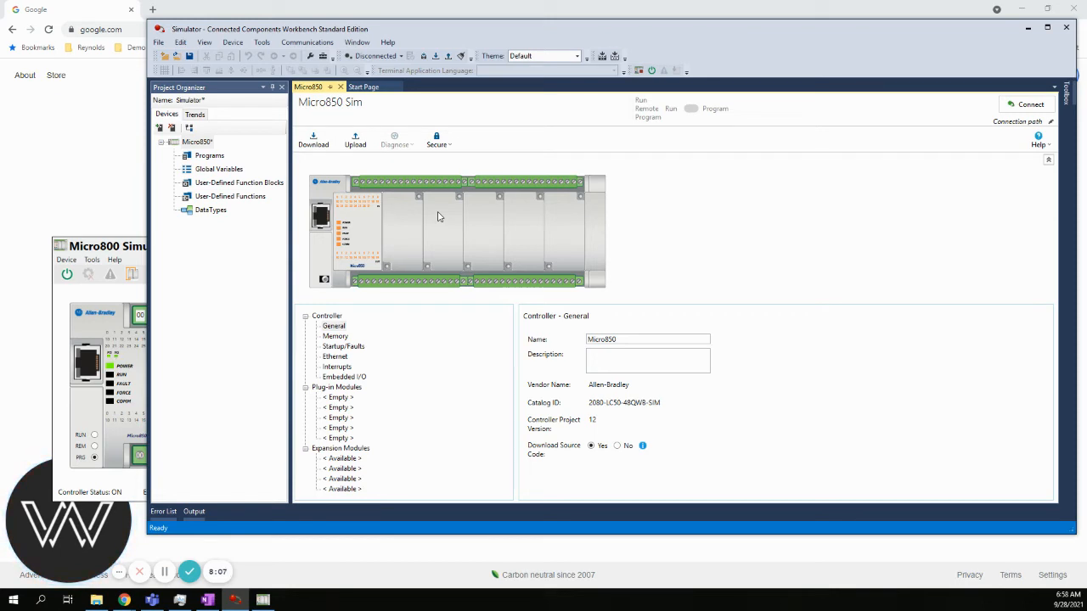
mouse_move(864, 283)
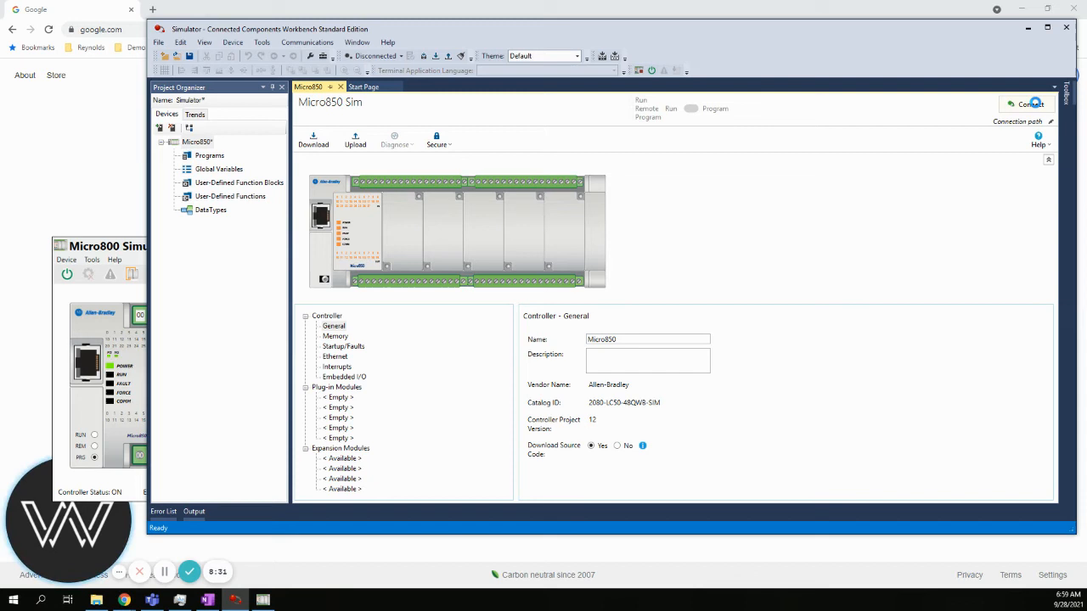
Step: Open the Connection Browser from the Micro850 overview's Connect button
left_click(1028, 104)
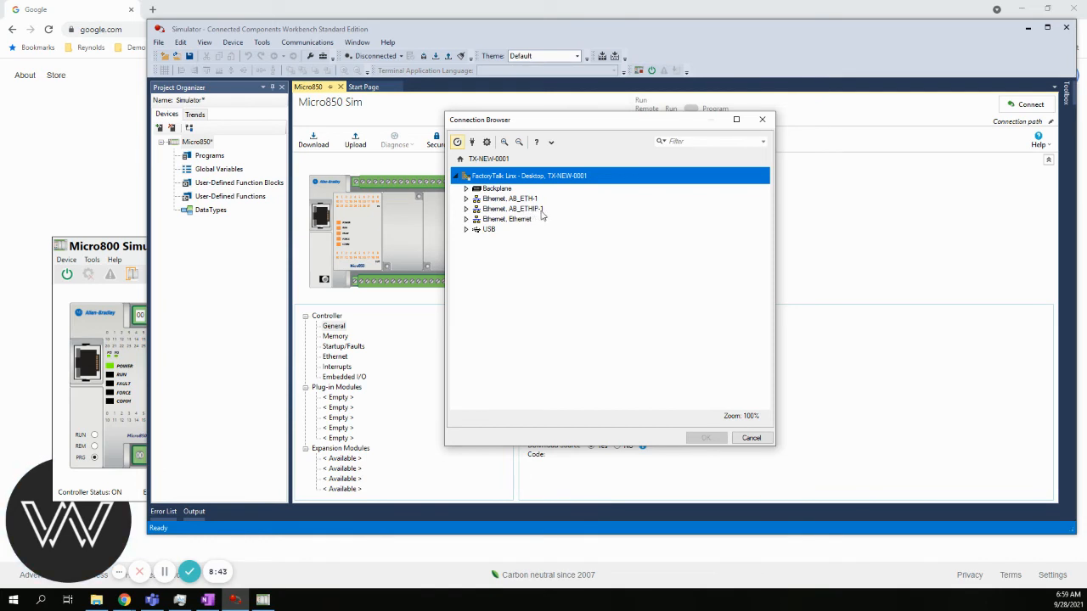
mouse_move(470, 225)
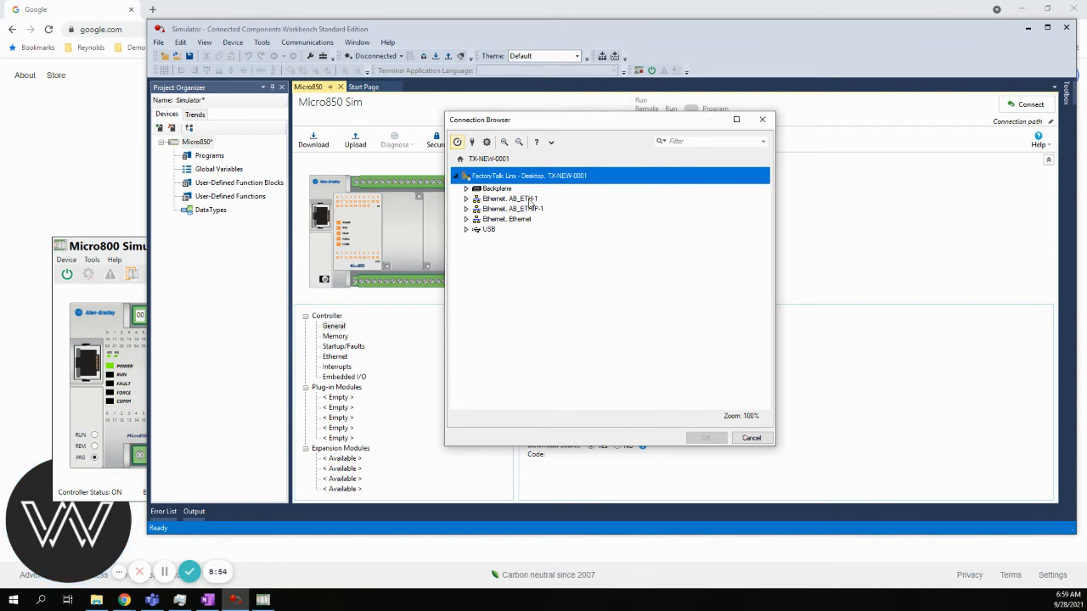
Step: Expand Ethernet, pick the Micro850 at 192.168.86.38, and confirm it as the path
left_click(466, 219)
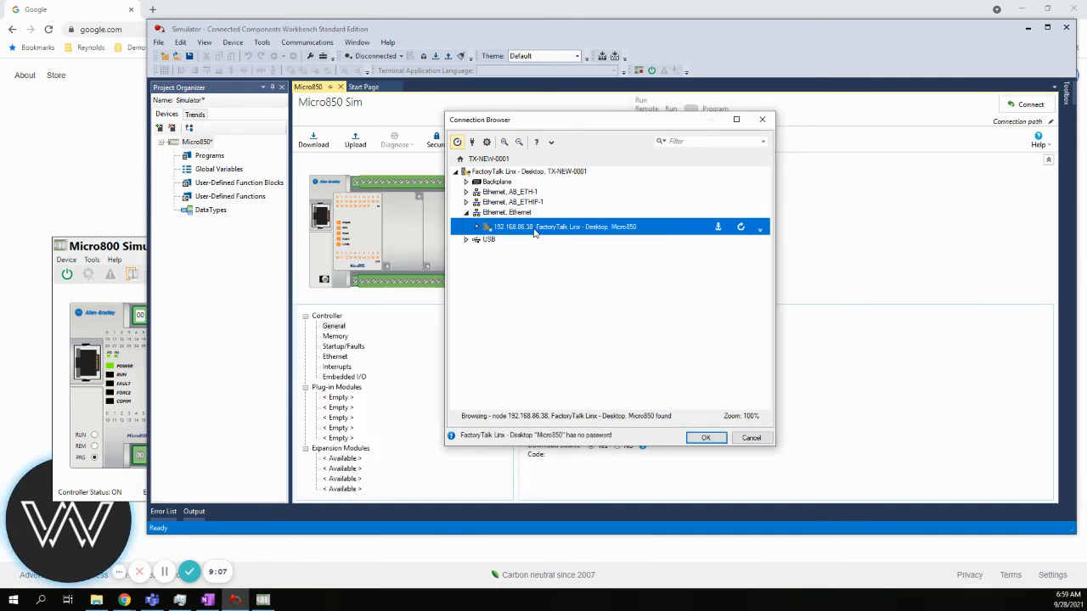
left_click(706, 437)
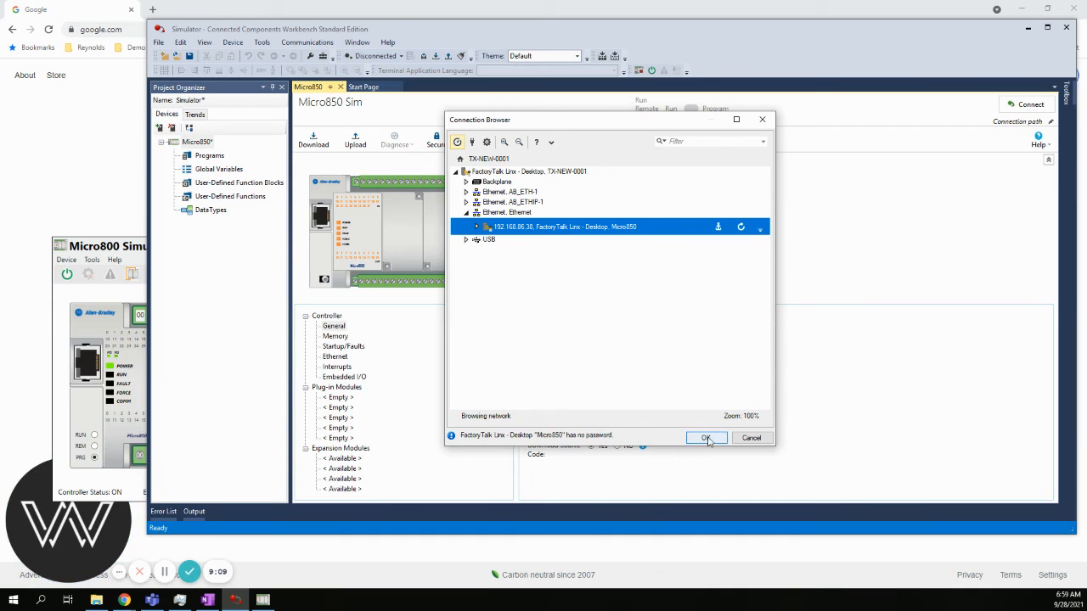
left_click(707, 437)
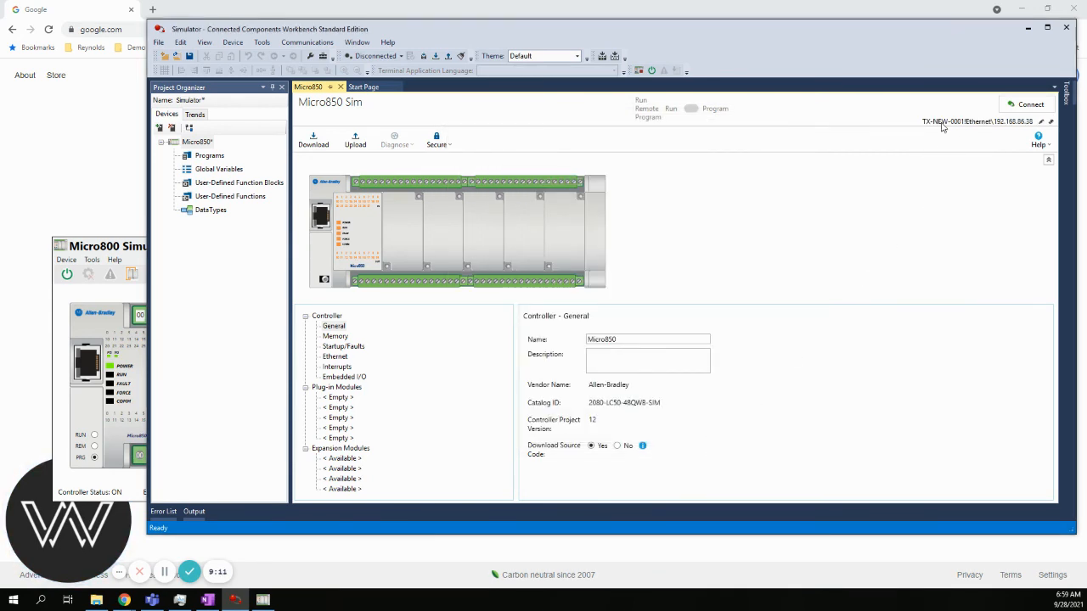
mouse_move(1009, 128)
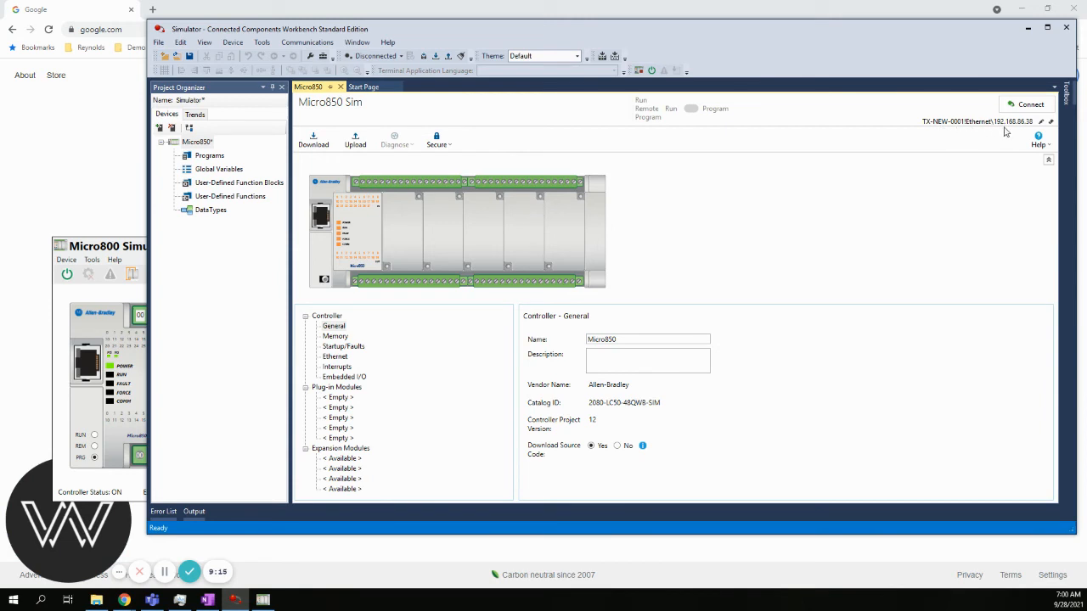
mouse_move(1025, 127)
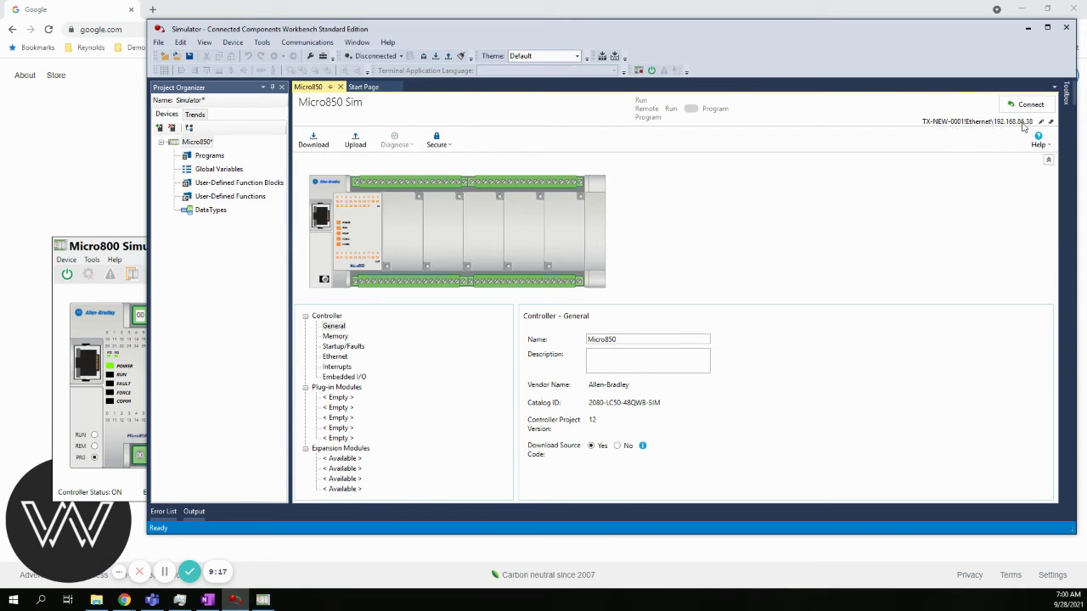
mouse_move(955, 127)
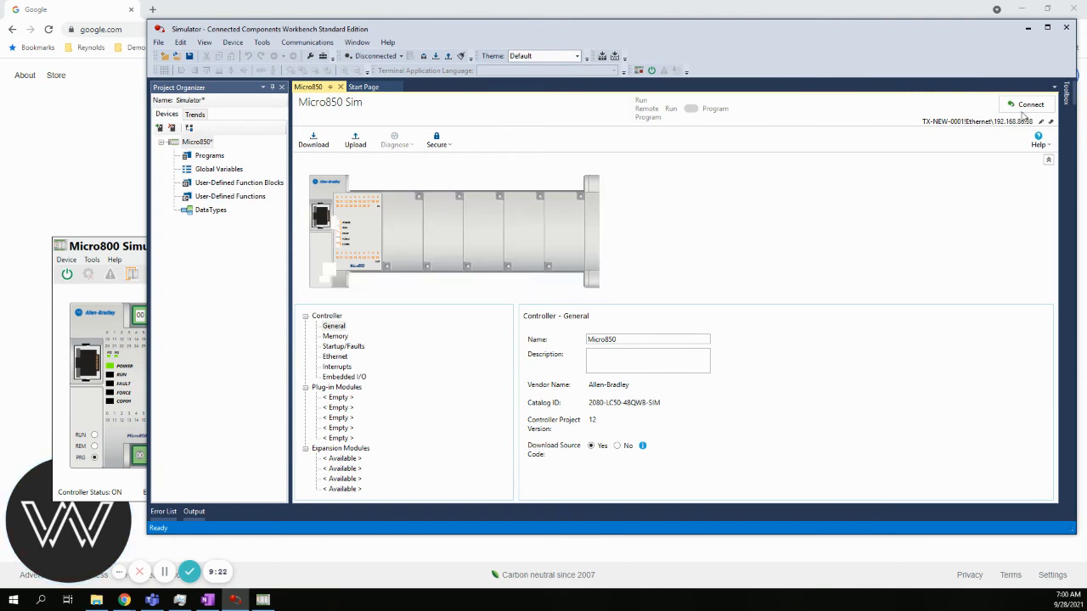
left_click(1030, 103)
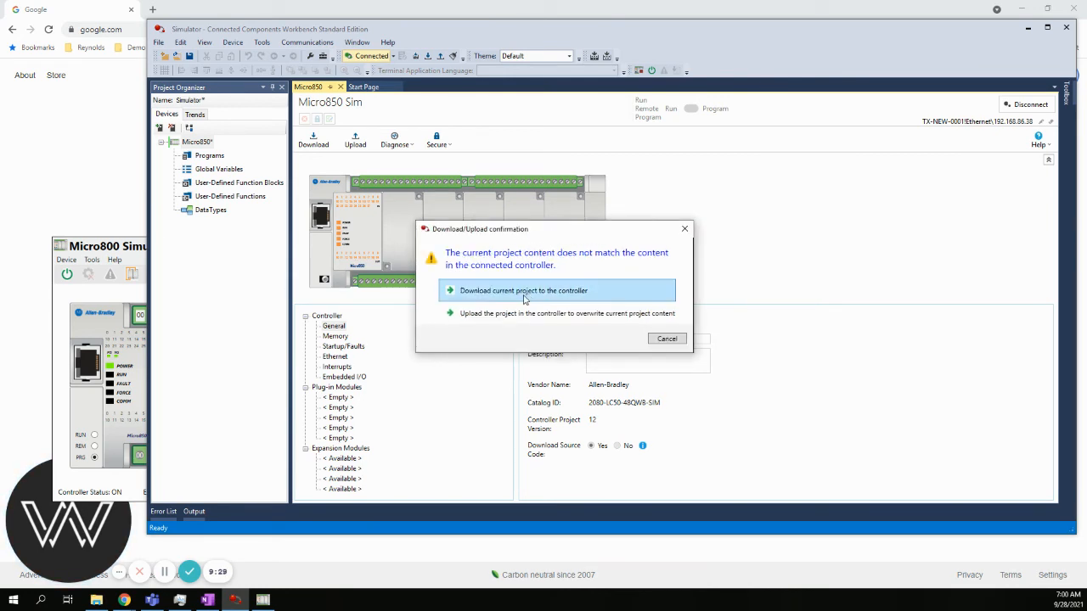
mouse_move(524, 258)
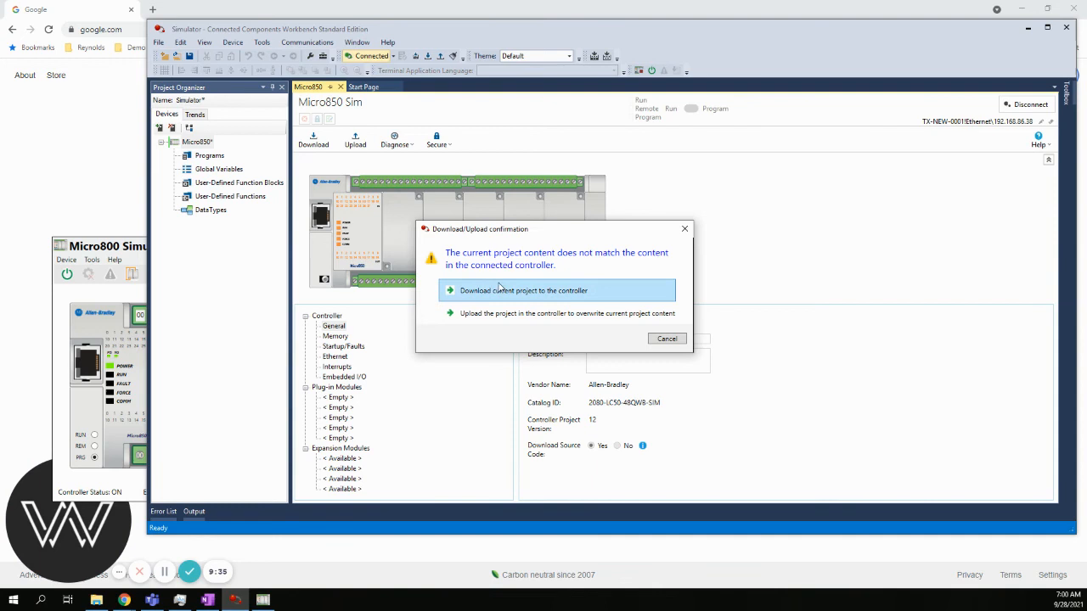
mouse_move(368, 229)
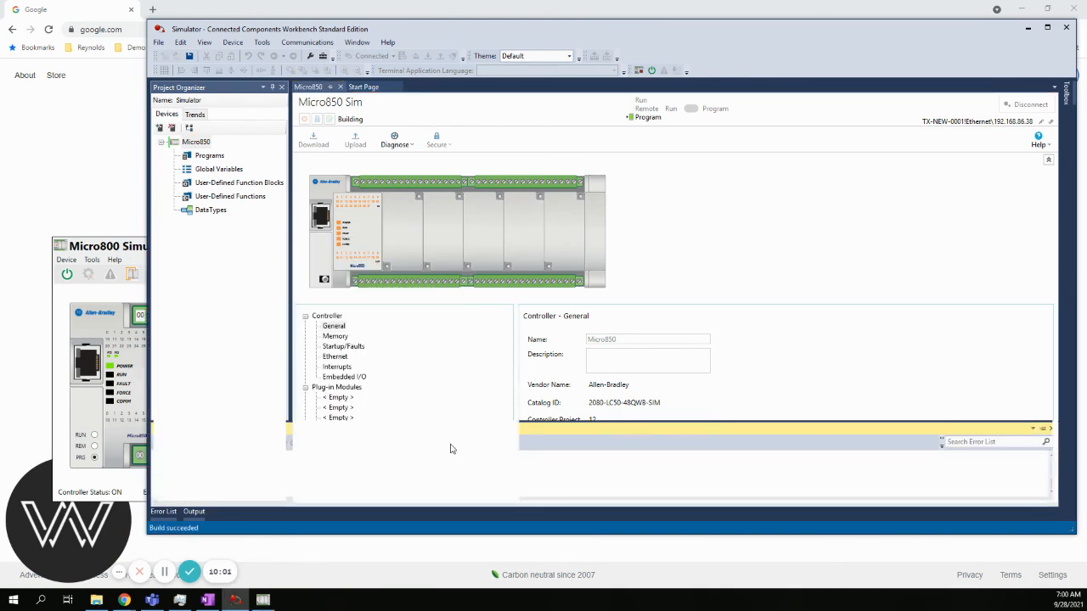
Step: Close the error list during the build and bring the simulator window forward
left_click(313, 138)
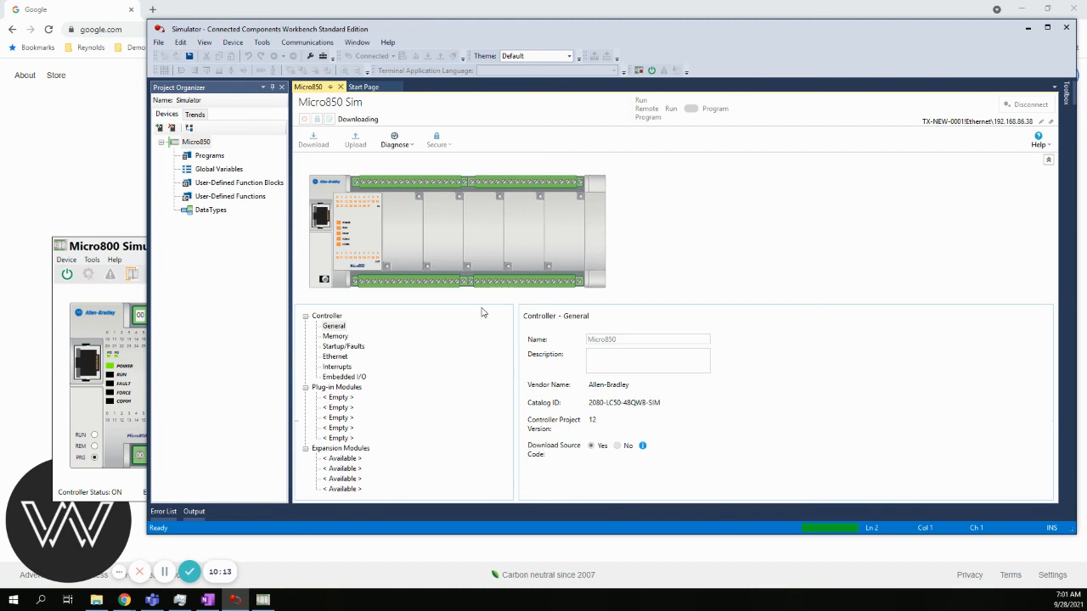
mouse_move(691, 270)
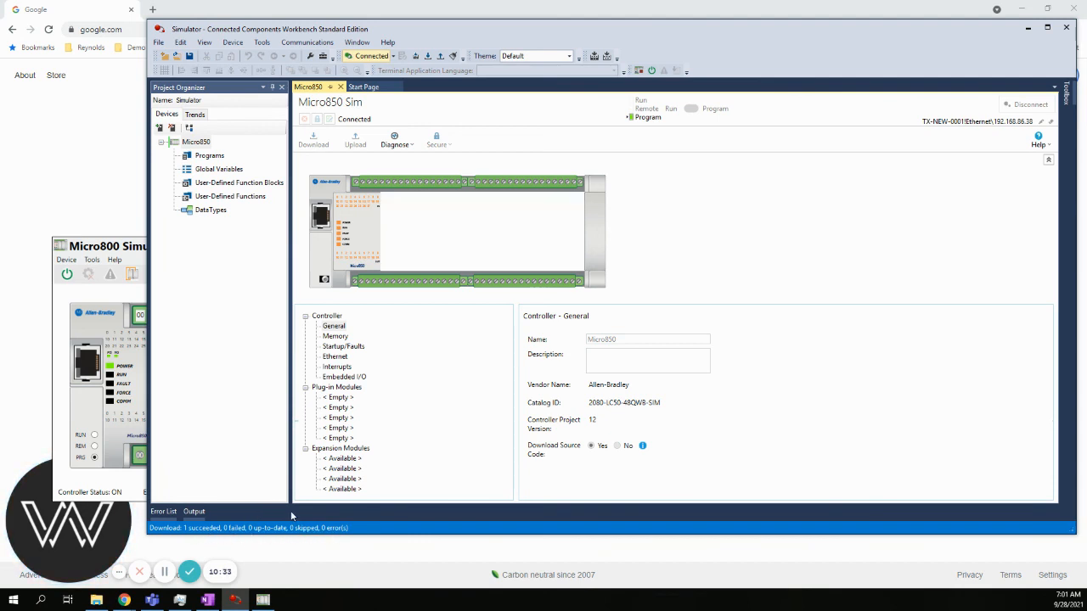
left_click(194, 511)
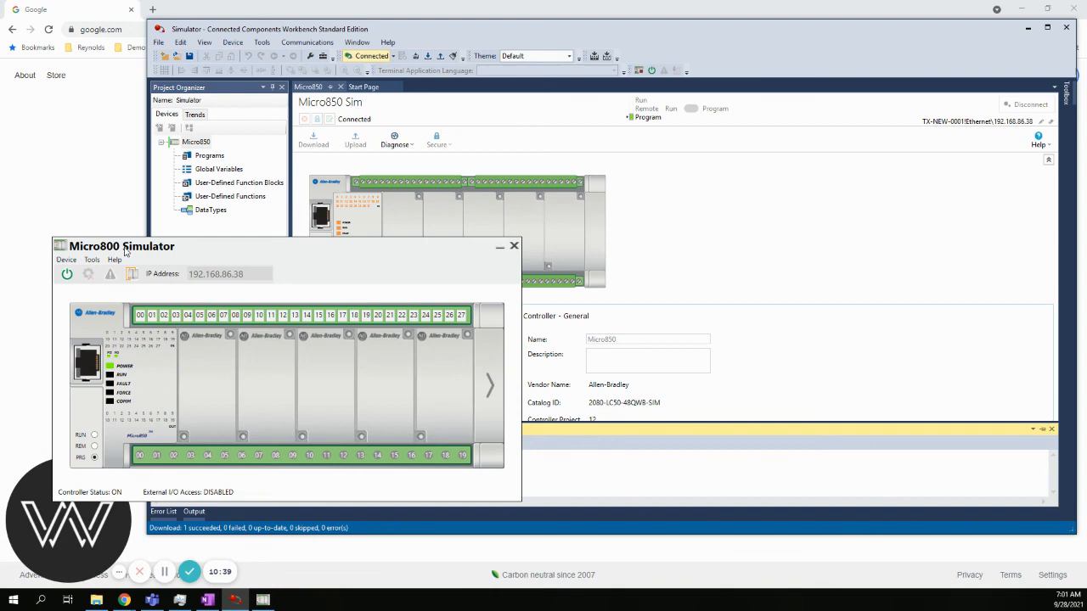
Step: Drag the Micro800 Simulator window toward the centre to confirm it is powered and in program mode
left_click_drag(122, 247, 595, 164)
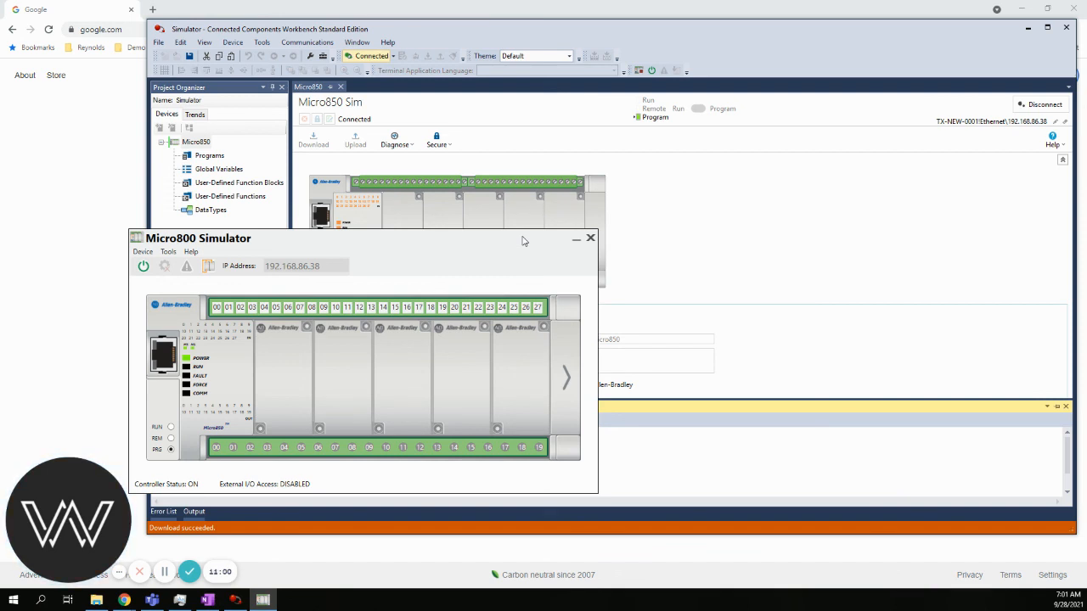
mouse_move(438, 246)
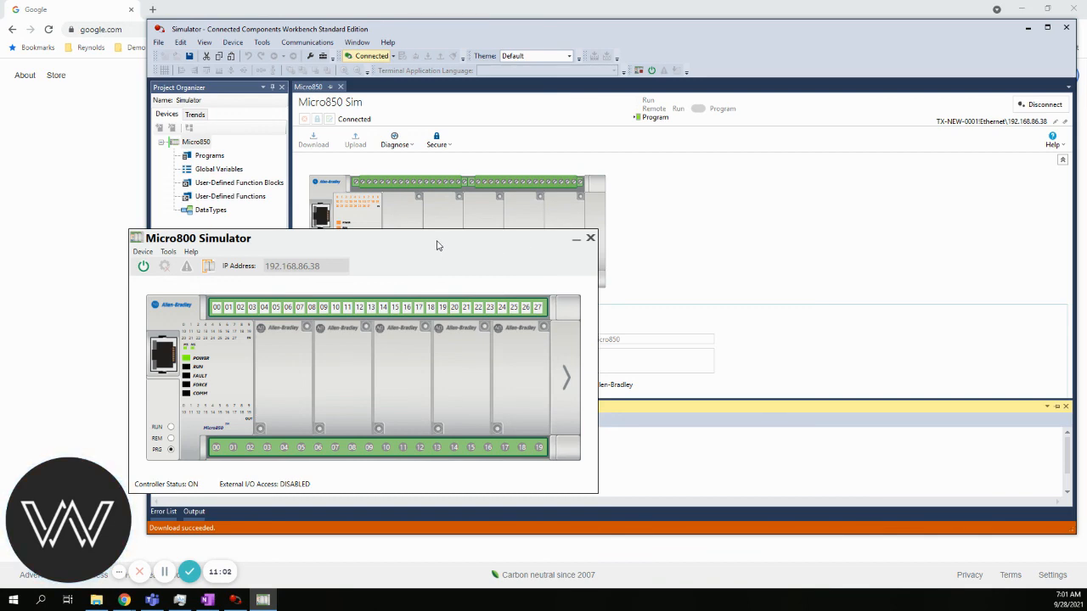